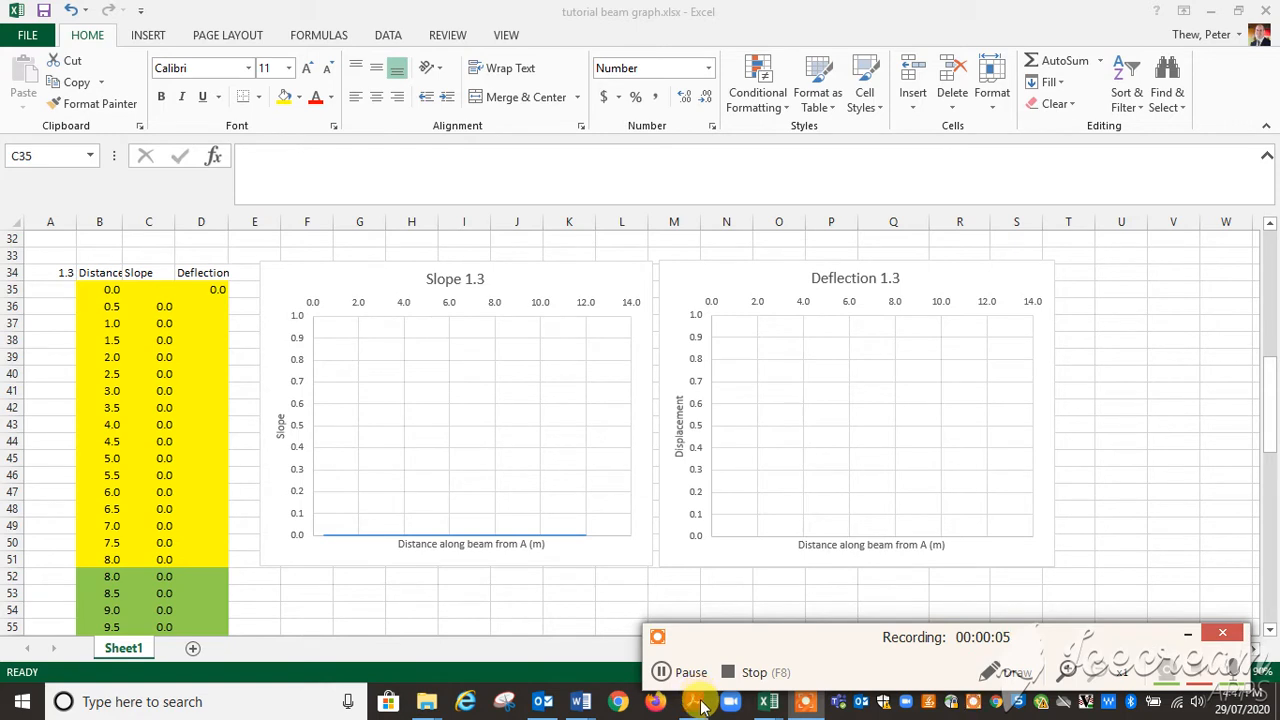
{"action": "mouse_move", "coordinate": [604, 670]}
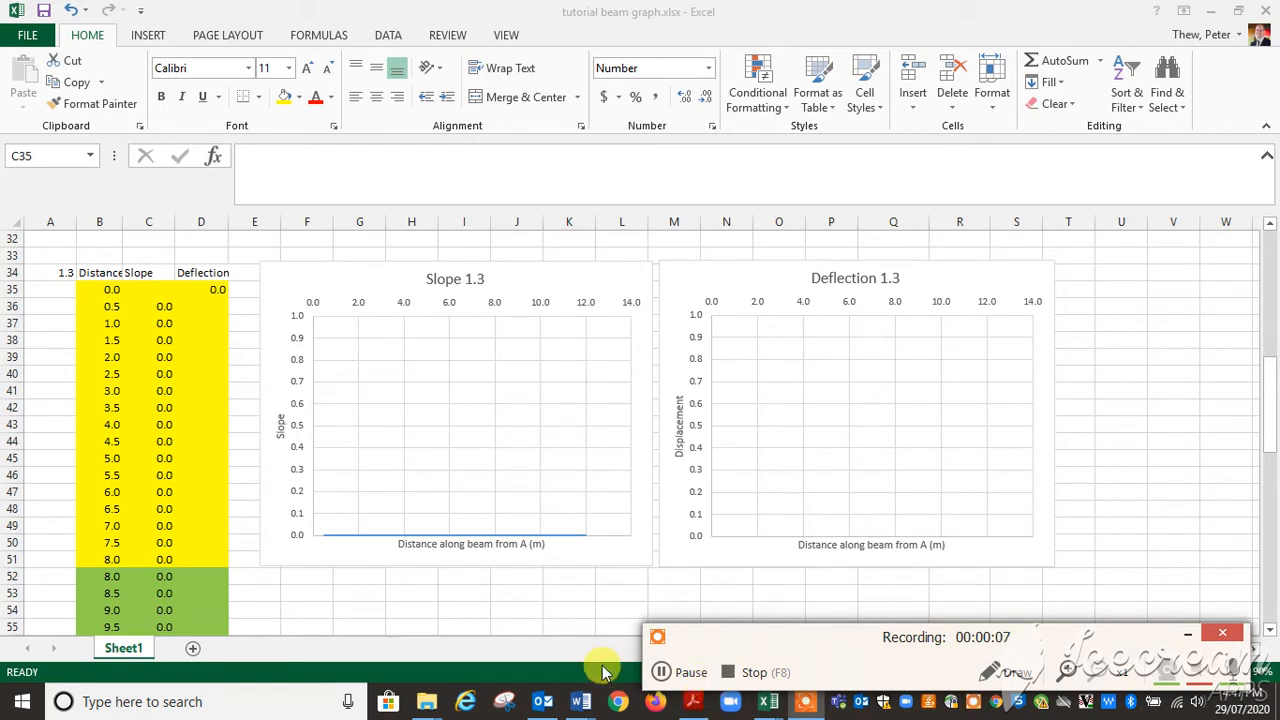
Review the distance column and select the first slope cell C35
{"action": "left_click", "coordinate": [148, 288]}
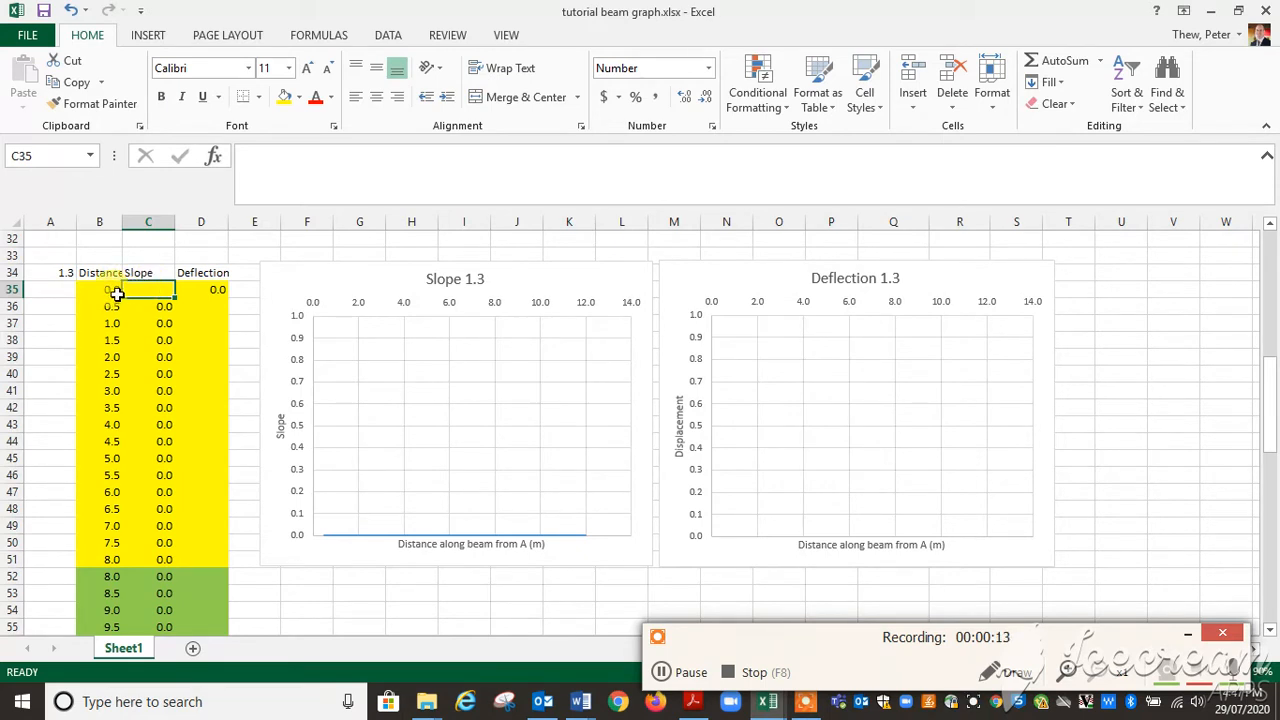
{"action": "left_click", "coordinate": [100, 288]}
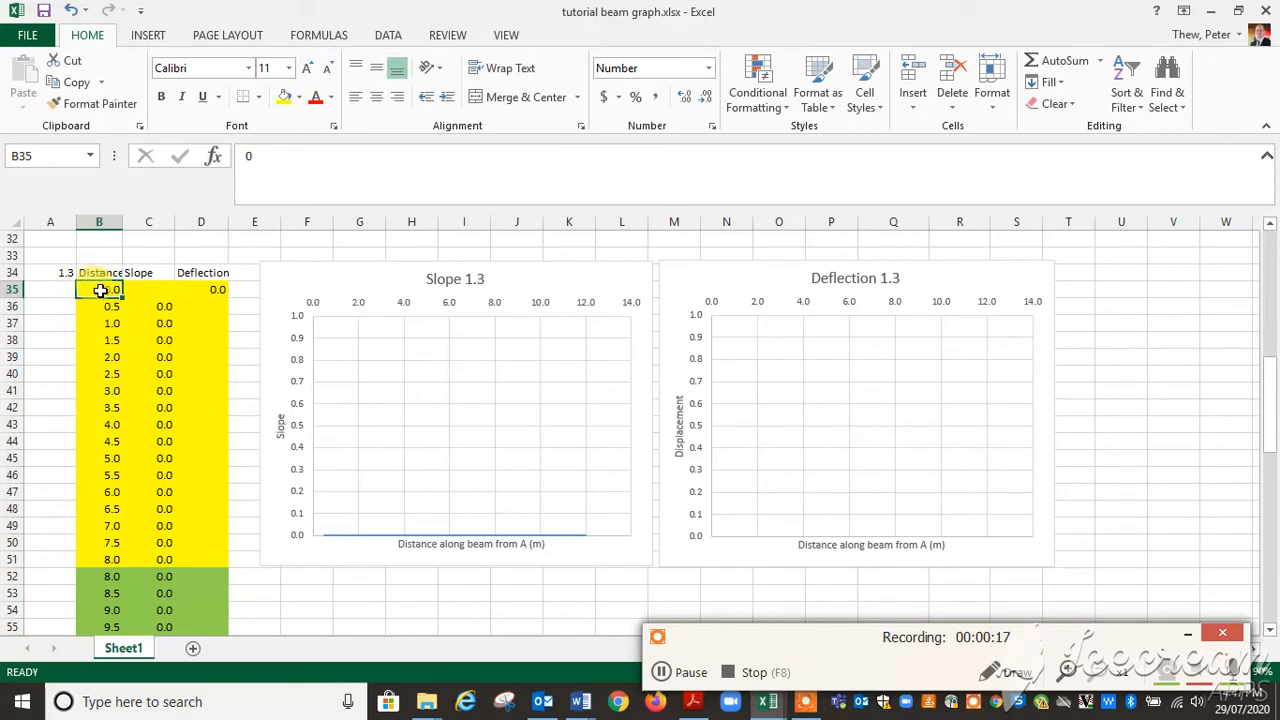
{"action": "scroll", "scroll_direction": "down", "scroll_amount": 3}
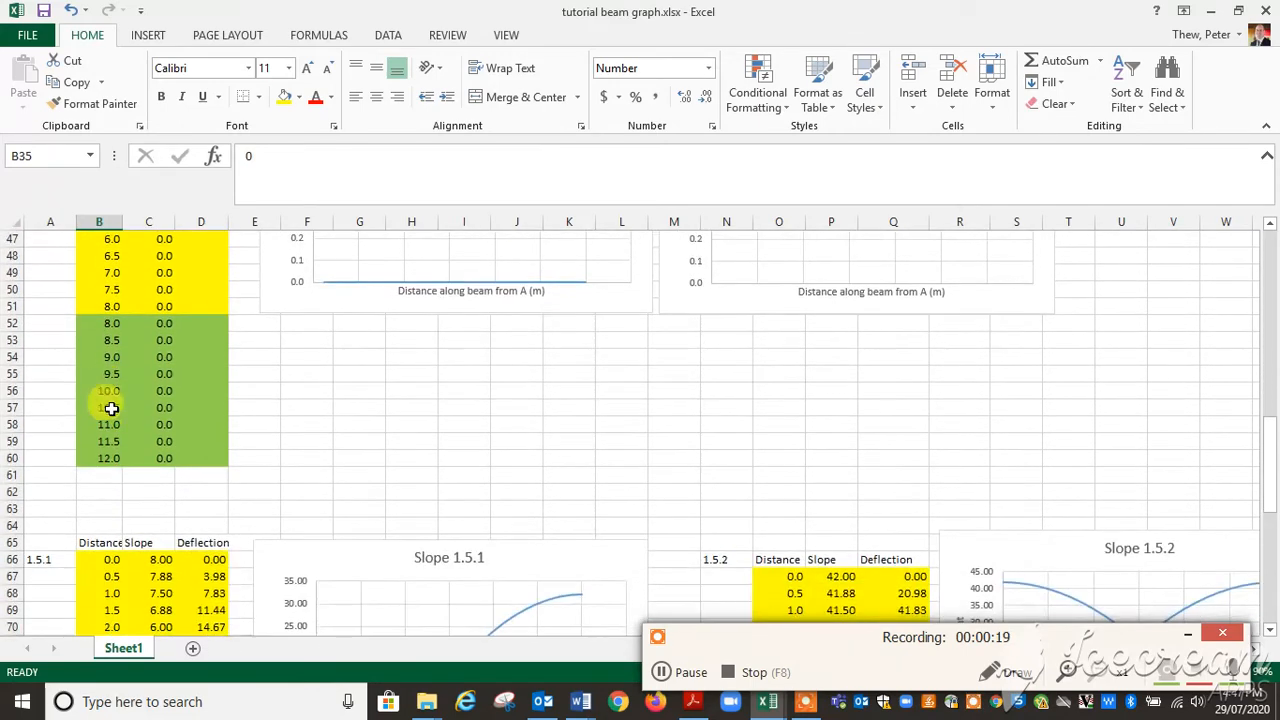
{"action": "scroll", "scroll_direction": "up", "scroll_amount": 3}
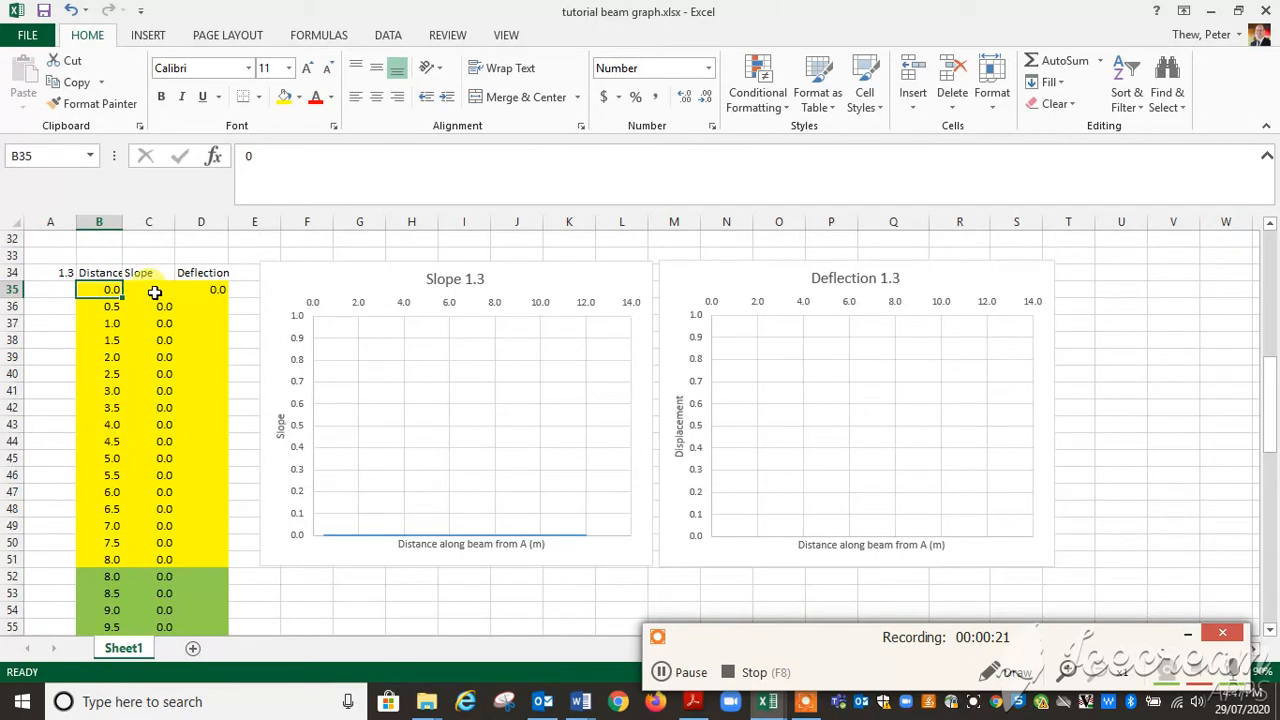
{"action": "left_click", "coordinate": [148, 288]}
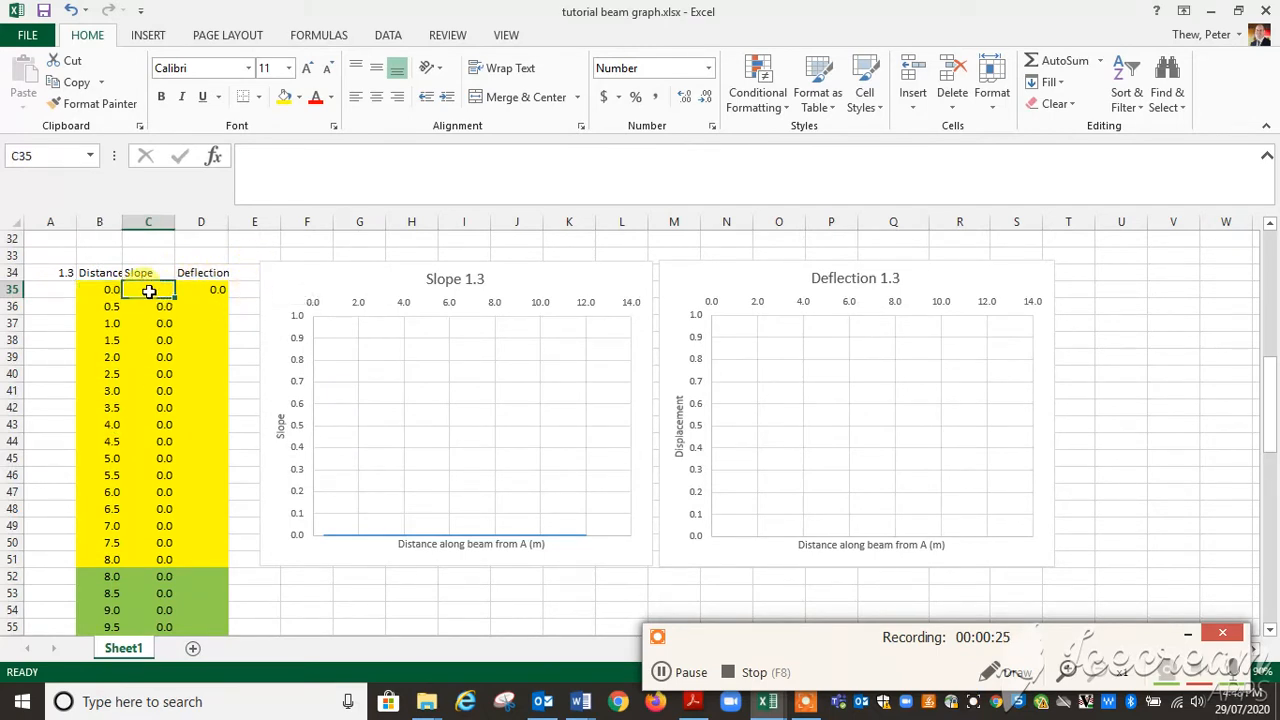
{"action": "mouse_move", "coordinate": [156, 576]}
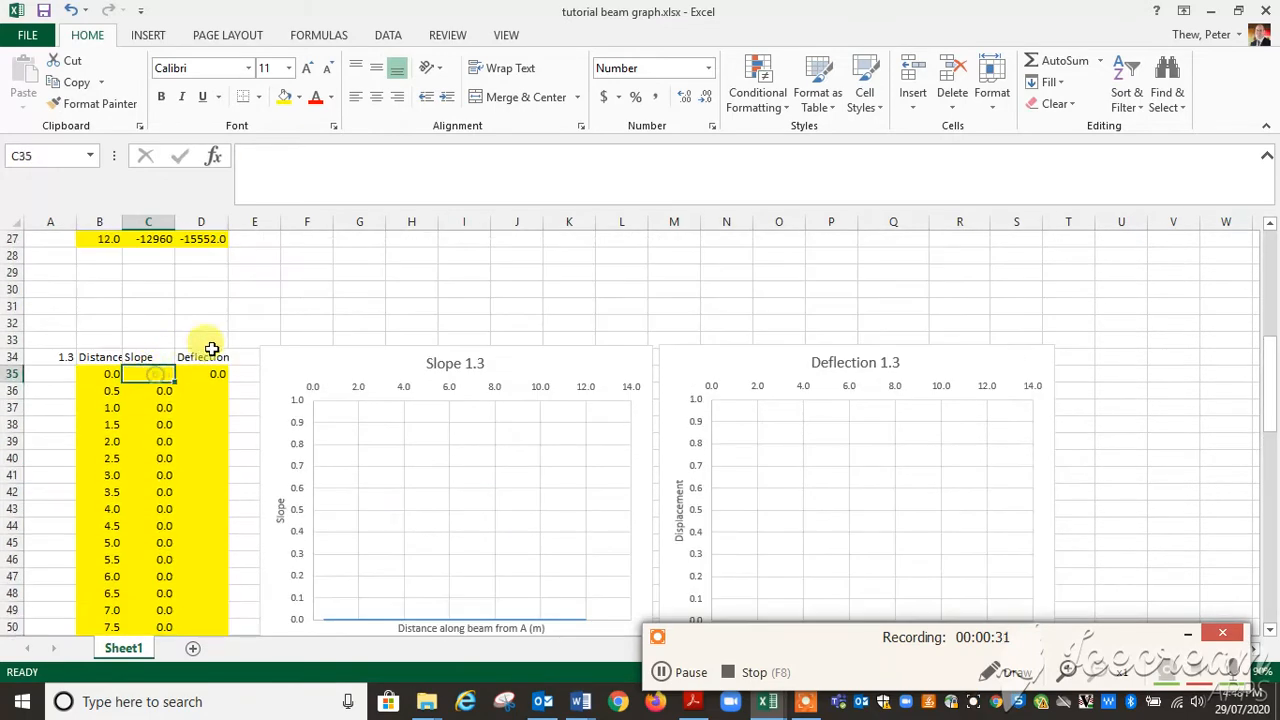
{"action": "mouse_move", "coordinate": [264, 340]}
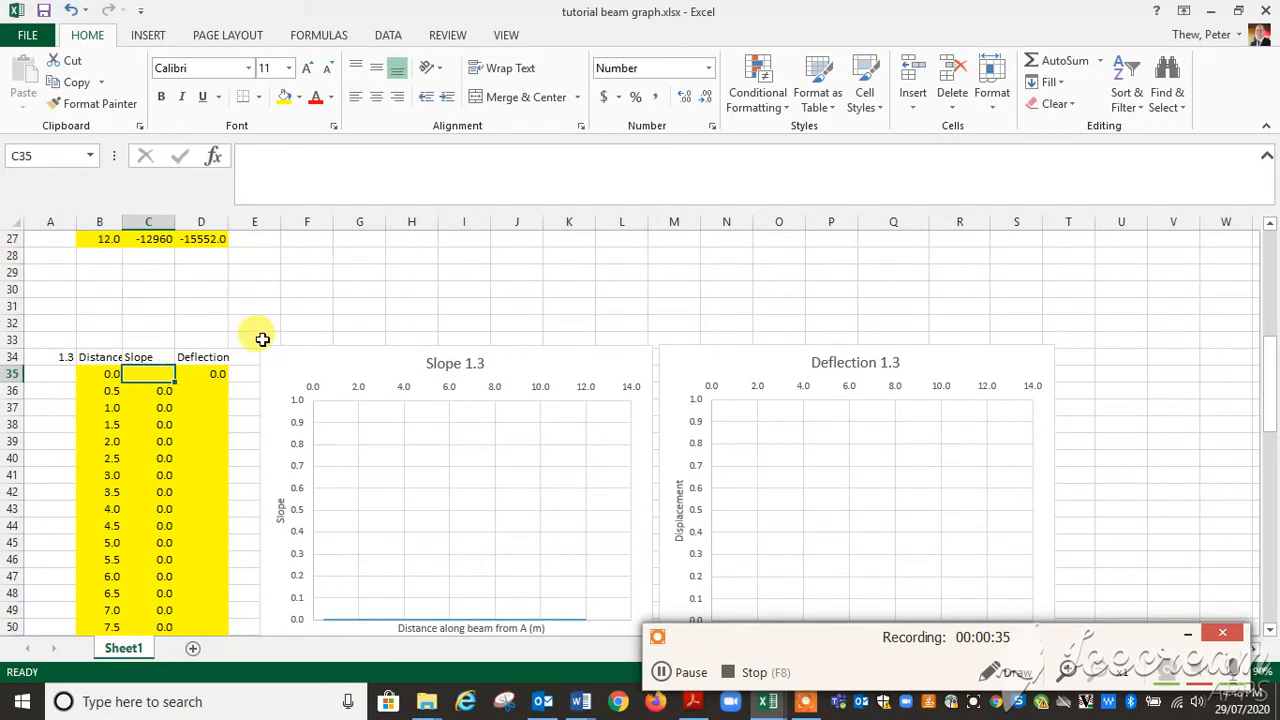
Enter the first-region slope formula =4*B35^2-170.7 in C35, ready to copy down
{"action": "type", "text": "="}
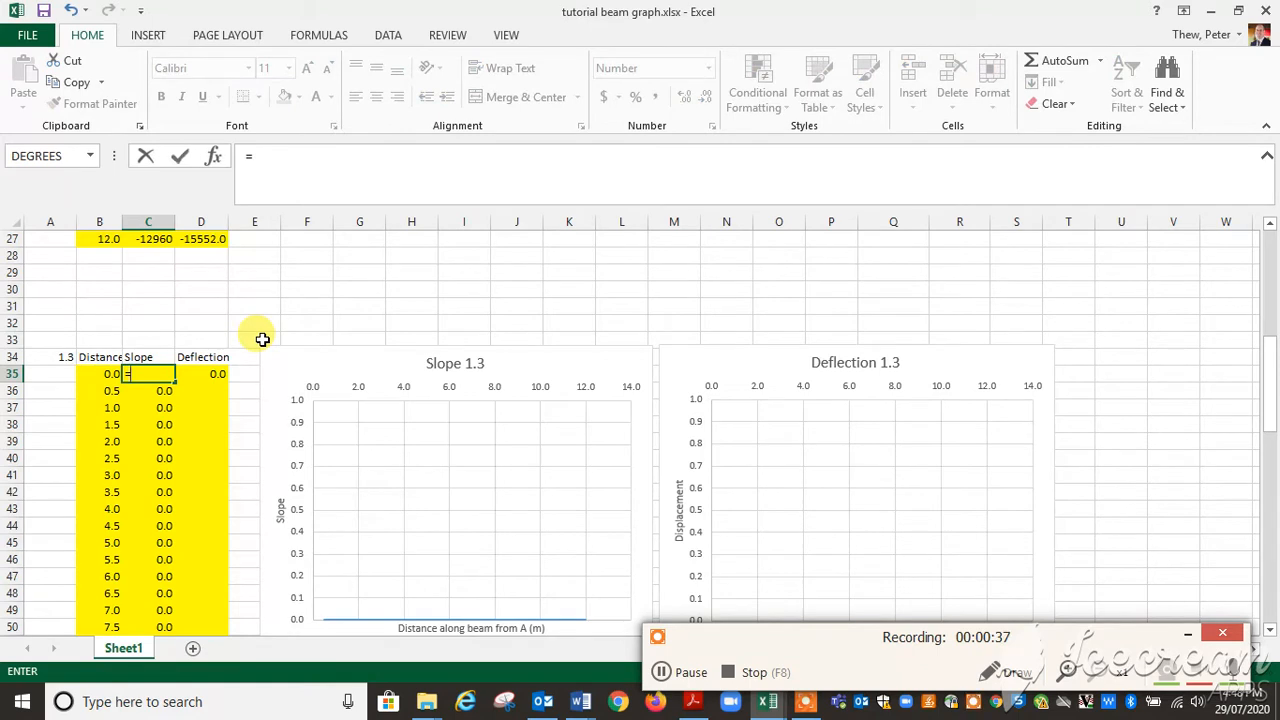
{"action": "type", "text": "4*"}
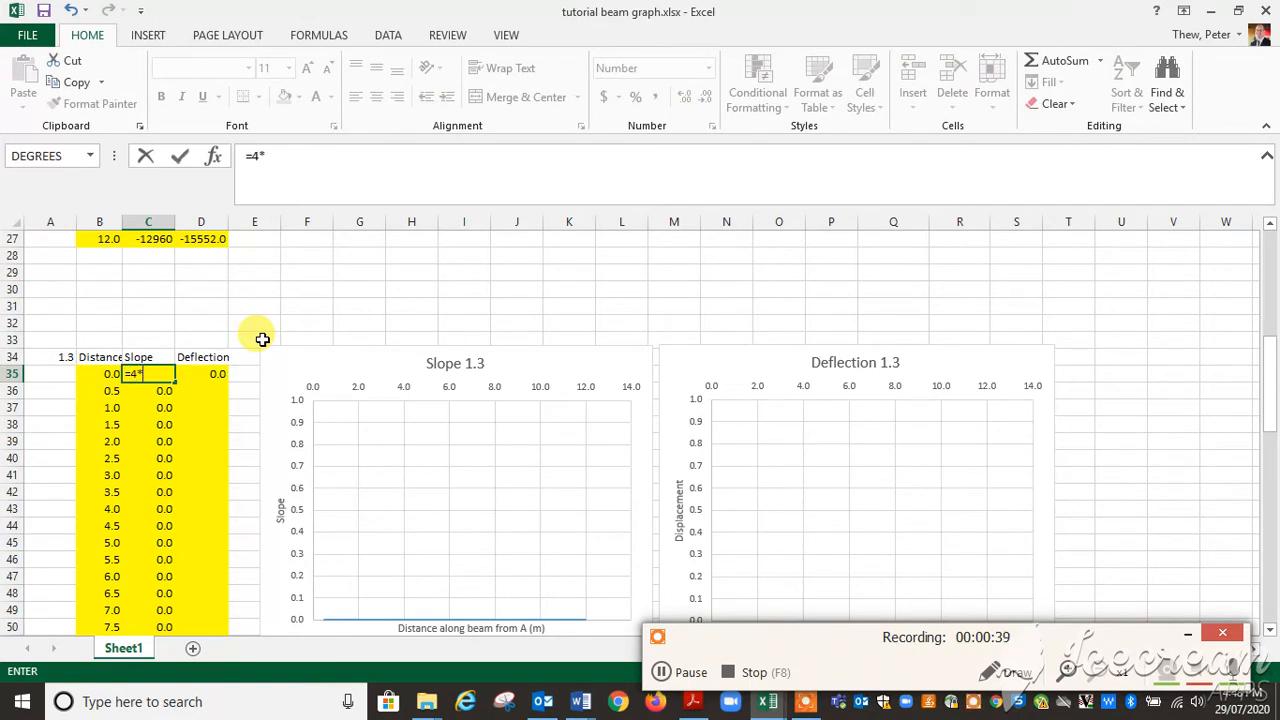
{"action": "left_click", "coordinate": [100, 374]}
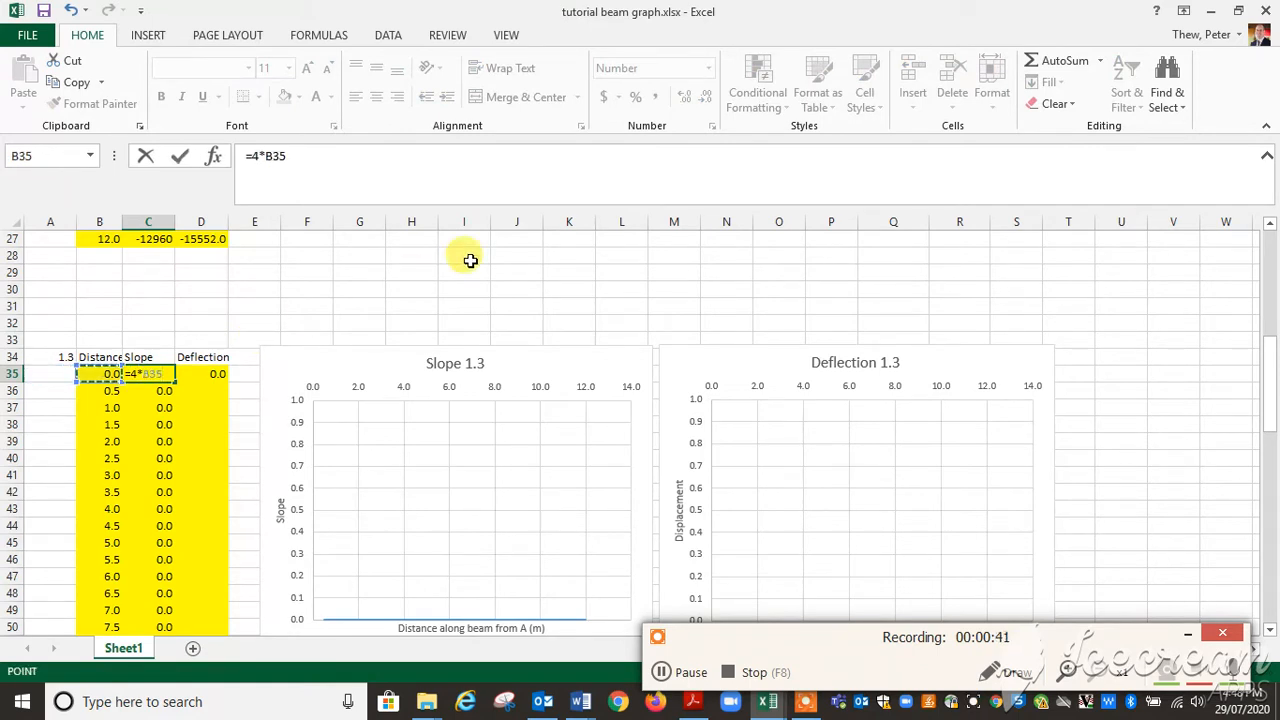
{"action": "type", "text": "^2"}
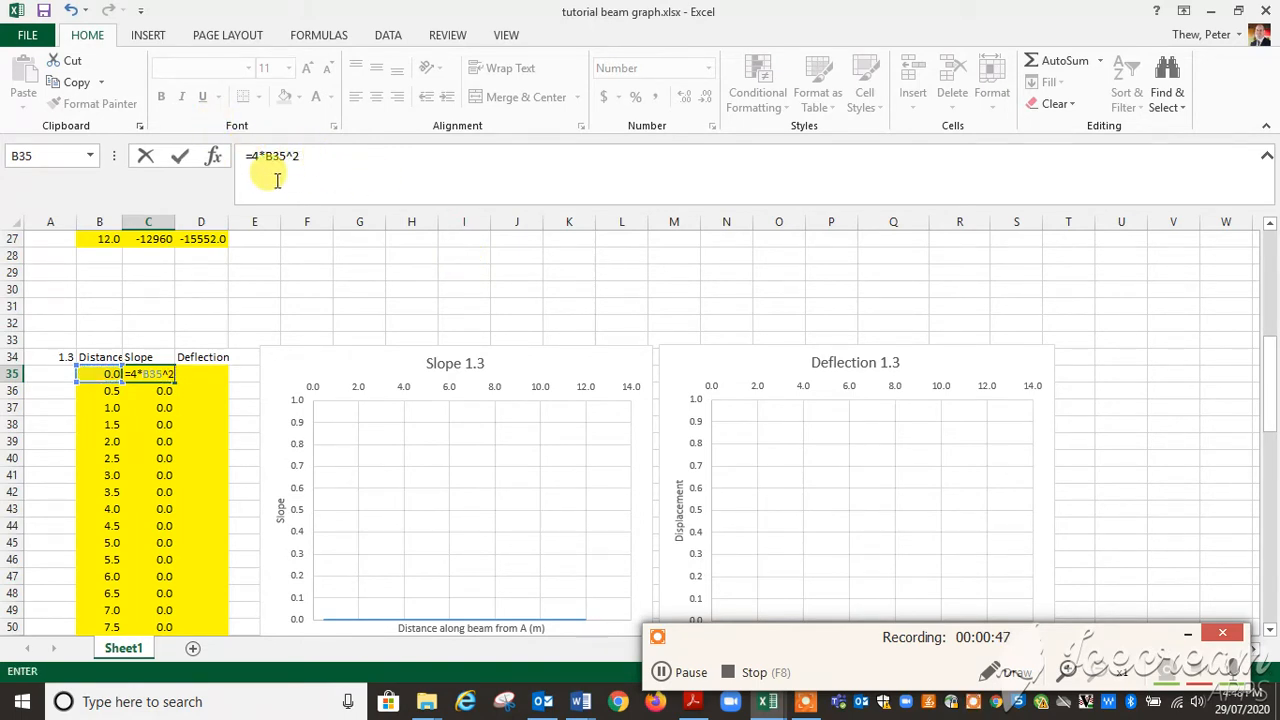
{"action": "type", "text": "-170"}
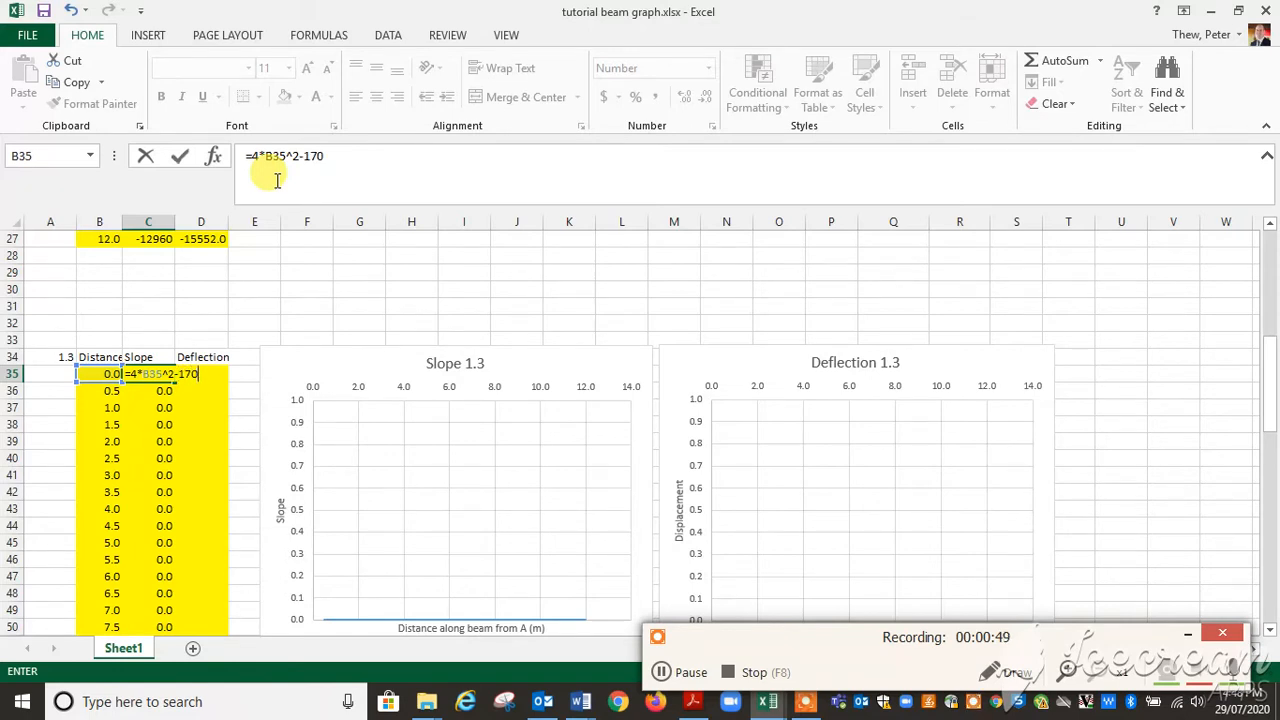
{"action": "type", "text": ".7"}
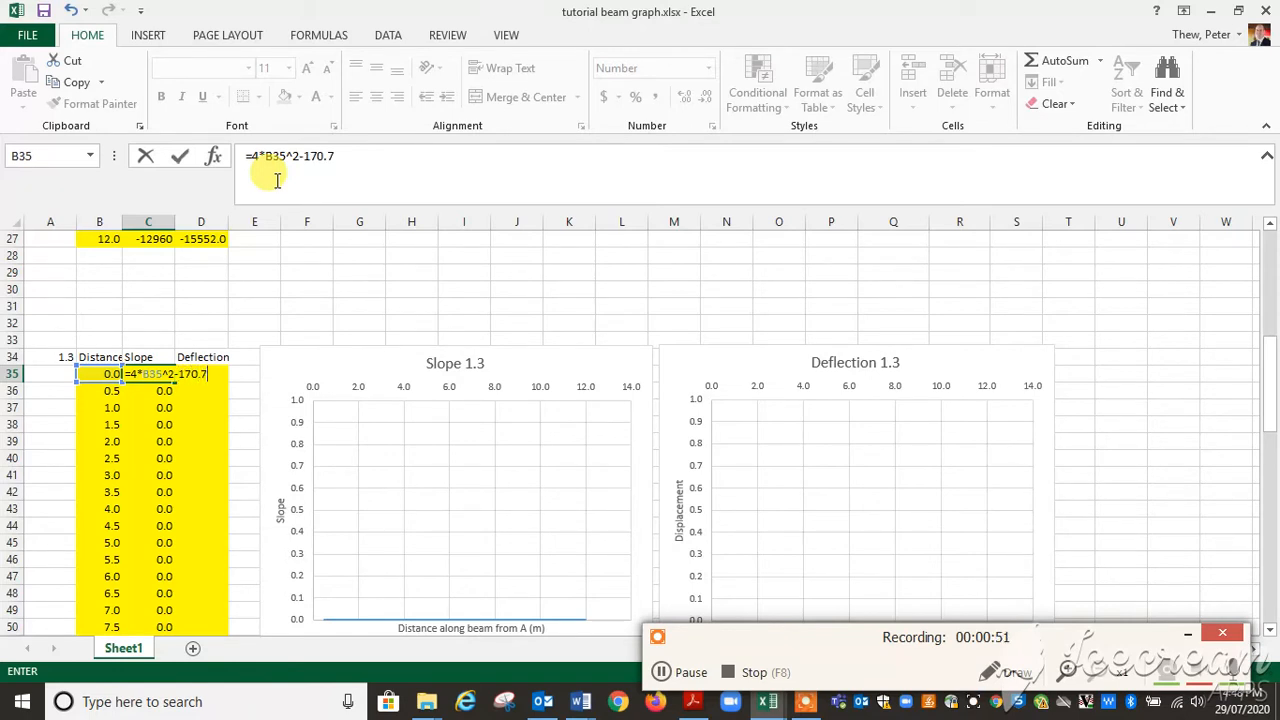
{"action": "key", "text": "Return"}
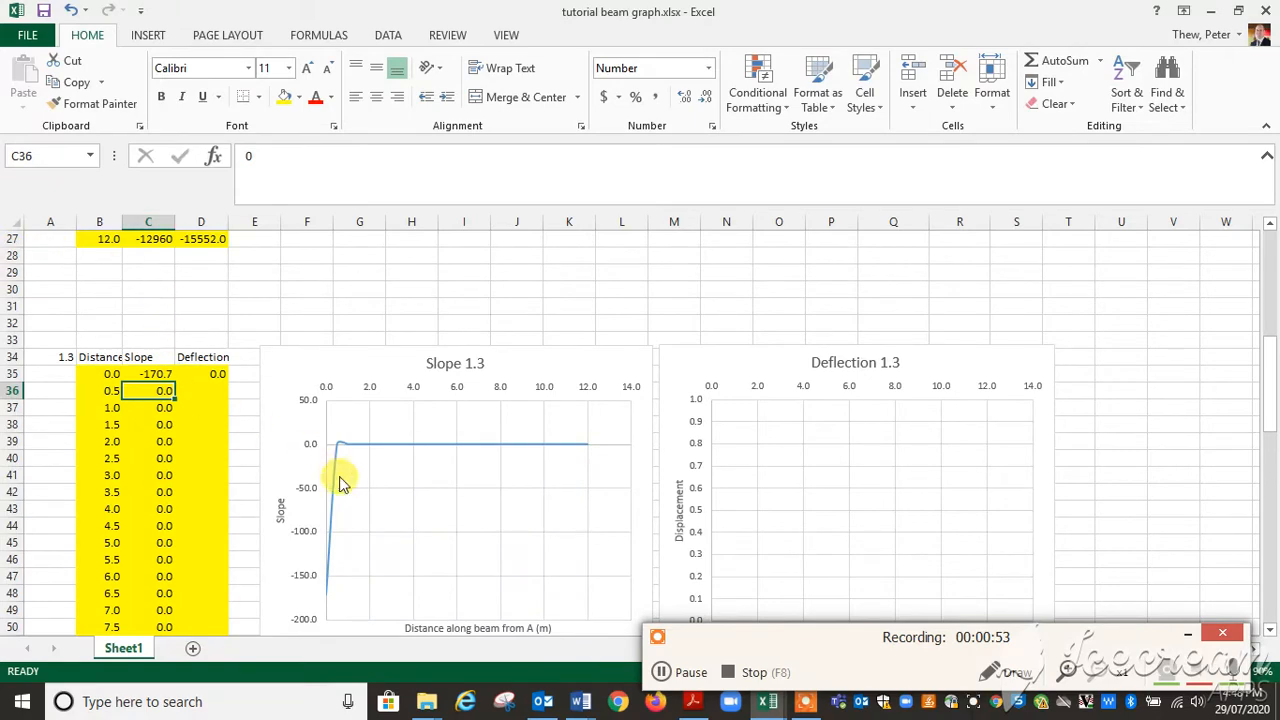
{"action": "left_click", "coordinate": [148, 374]}
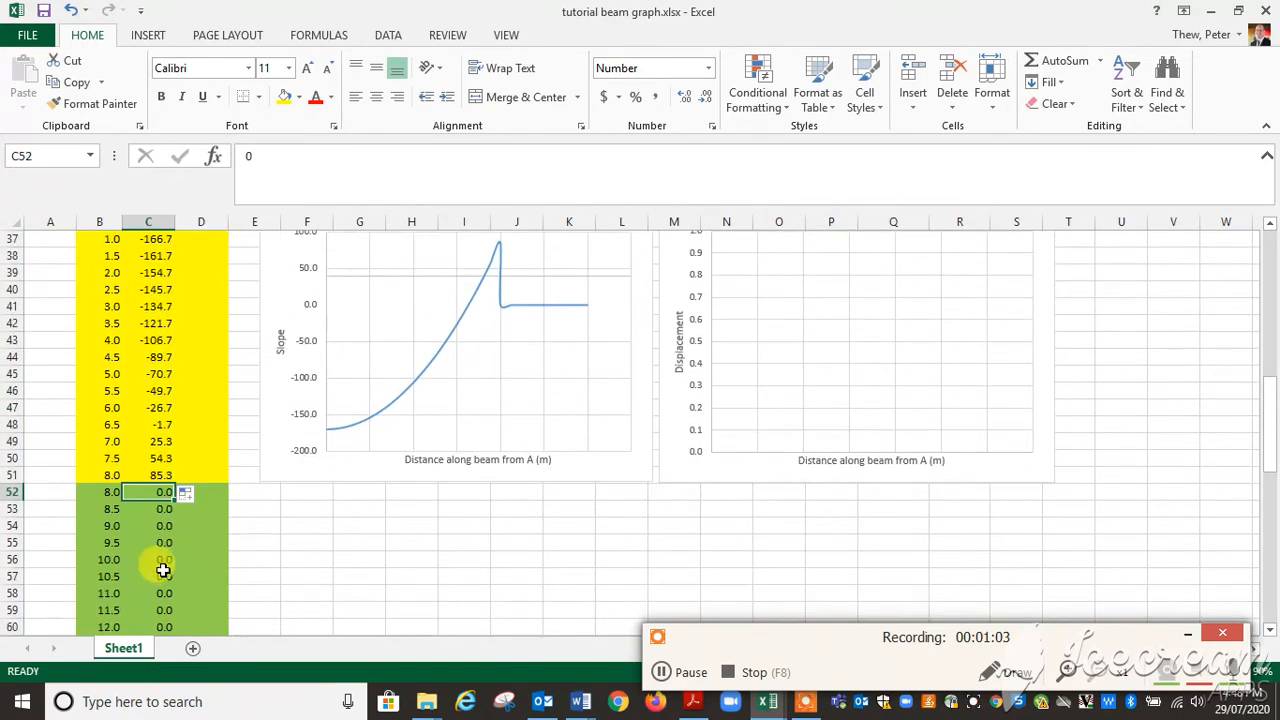
Enter =192*B52-8*B52^2-938.7 in C52 and fill it down to the 12 m row
{"action": "type", "text": "="}
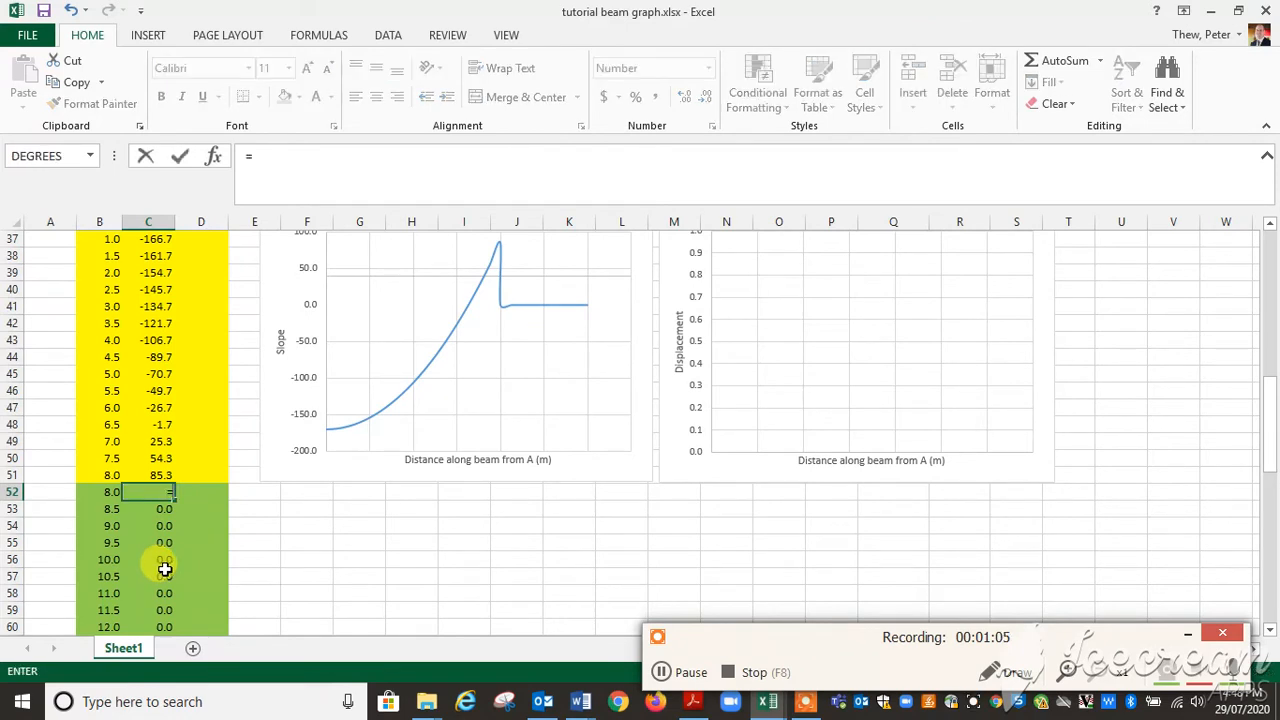
{"action": "type", "text": "192"}
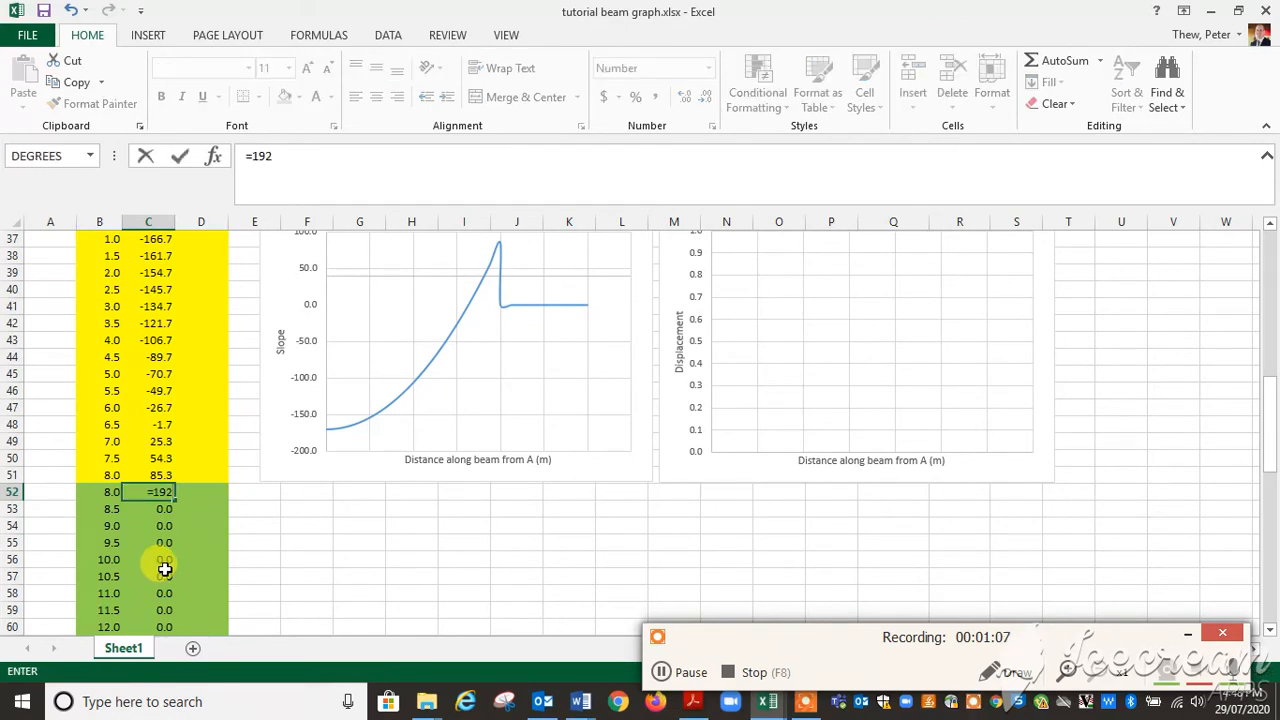
{"action": "left_click", "coordinate": [100, 492]}
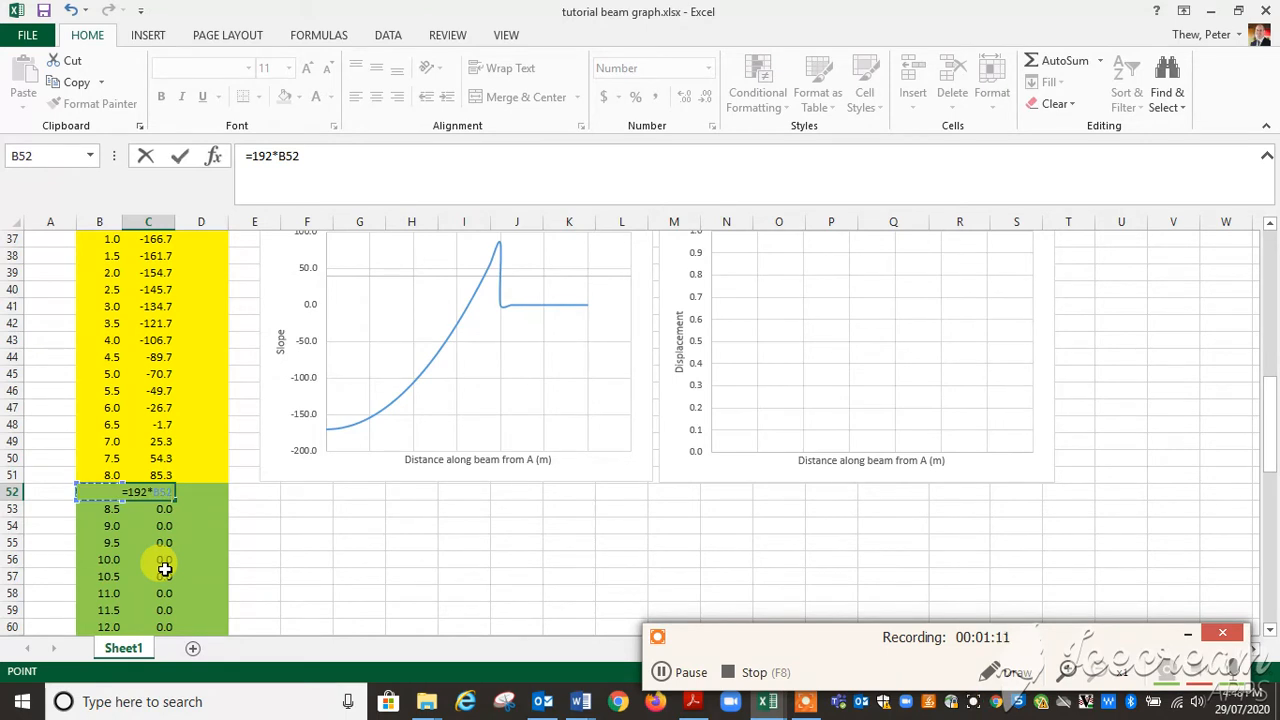
{"action": "type", "text": "-"}
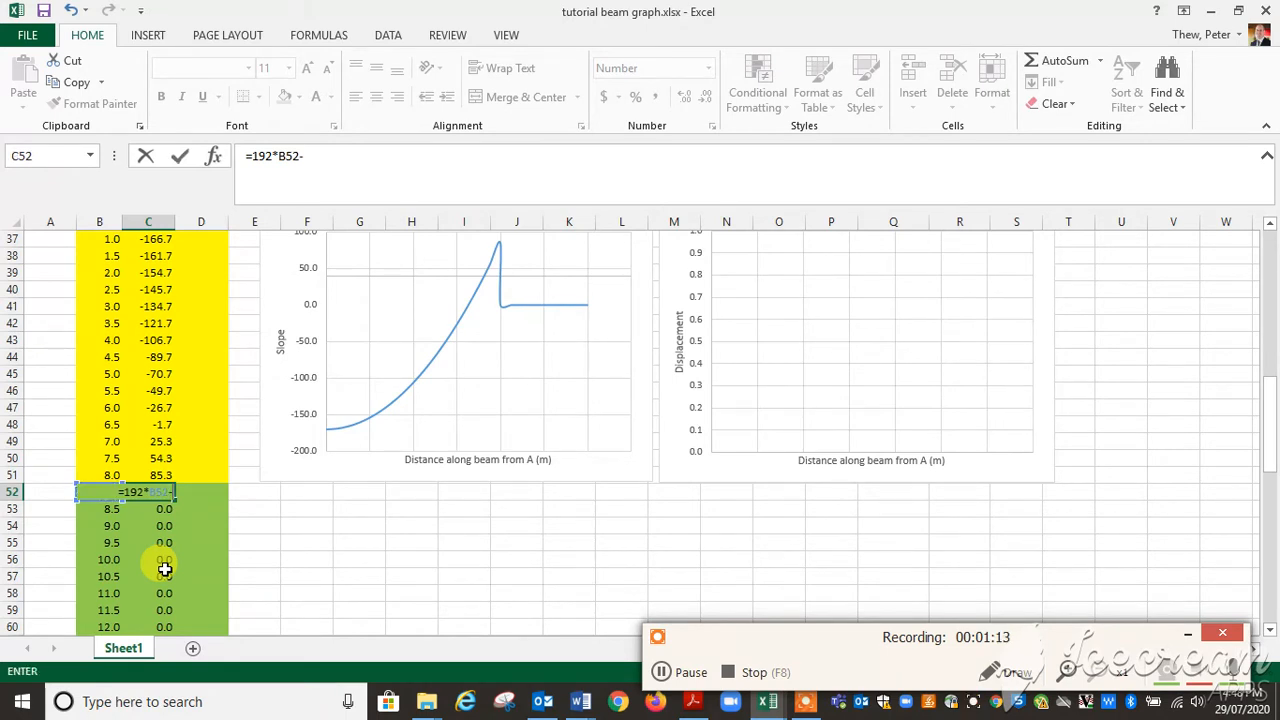
{"action": "type", "text": "8*B52"}
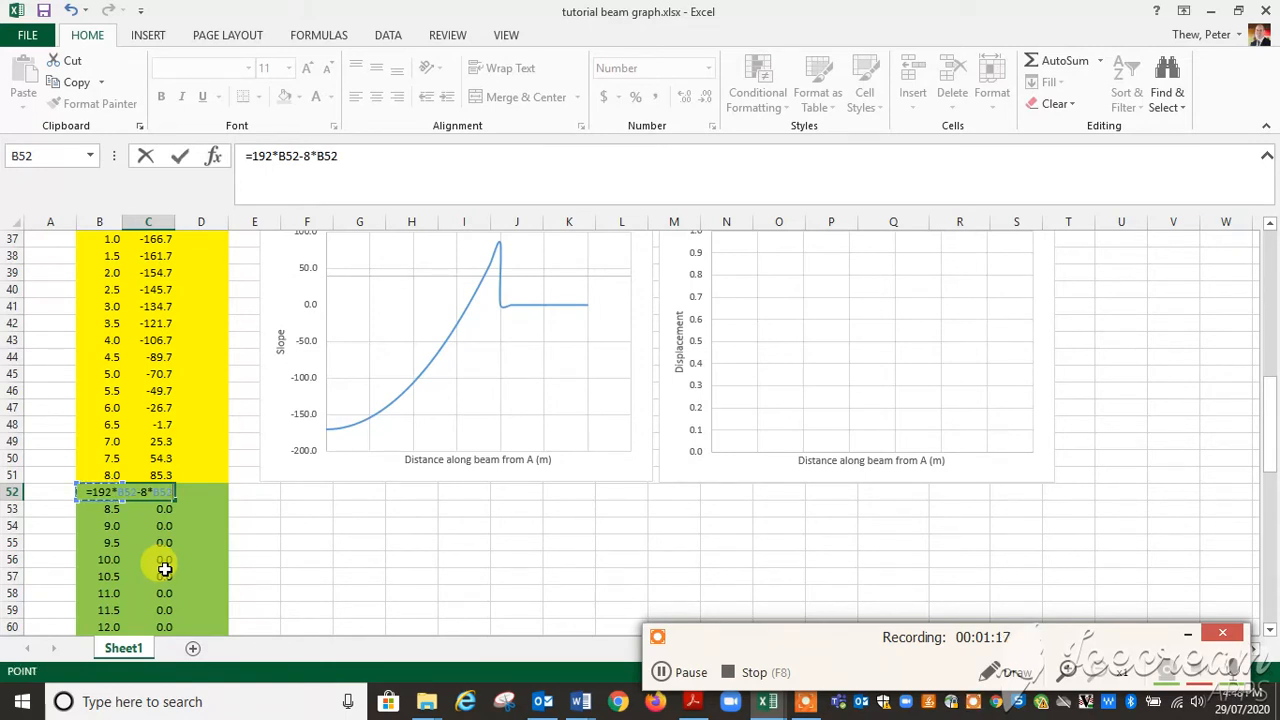
{"action": "type", "text": "^2"}
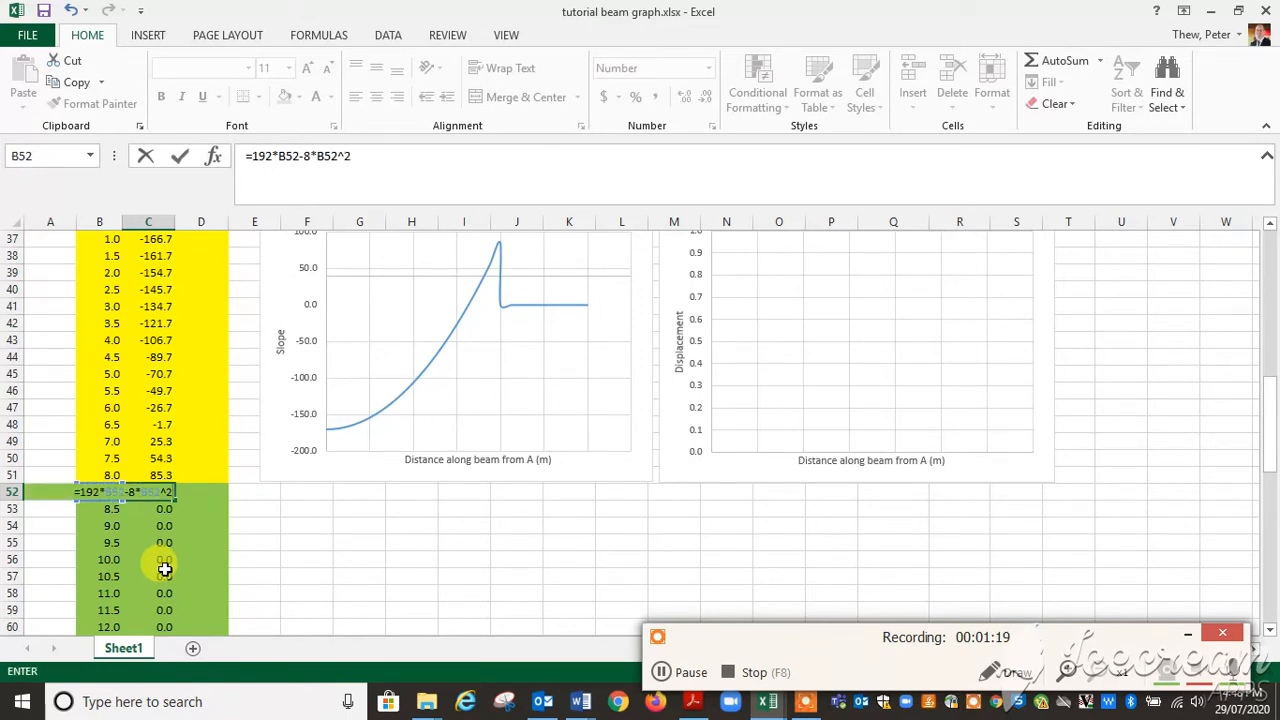
{"action": "type", "text": "-"}
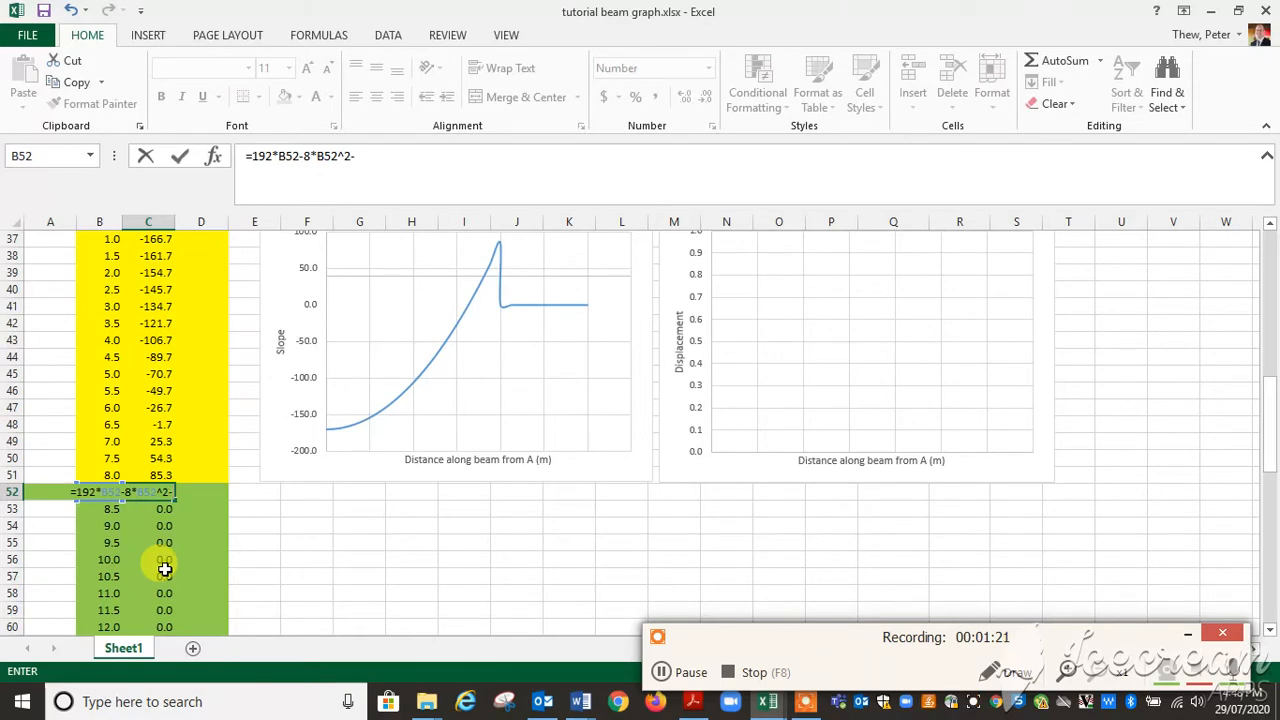
{"action": "type", "text": "938"}
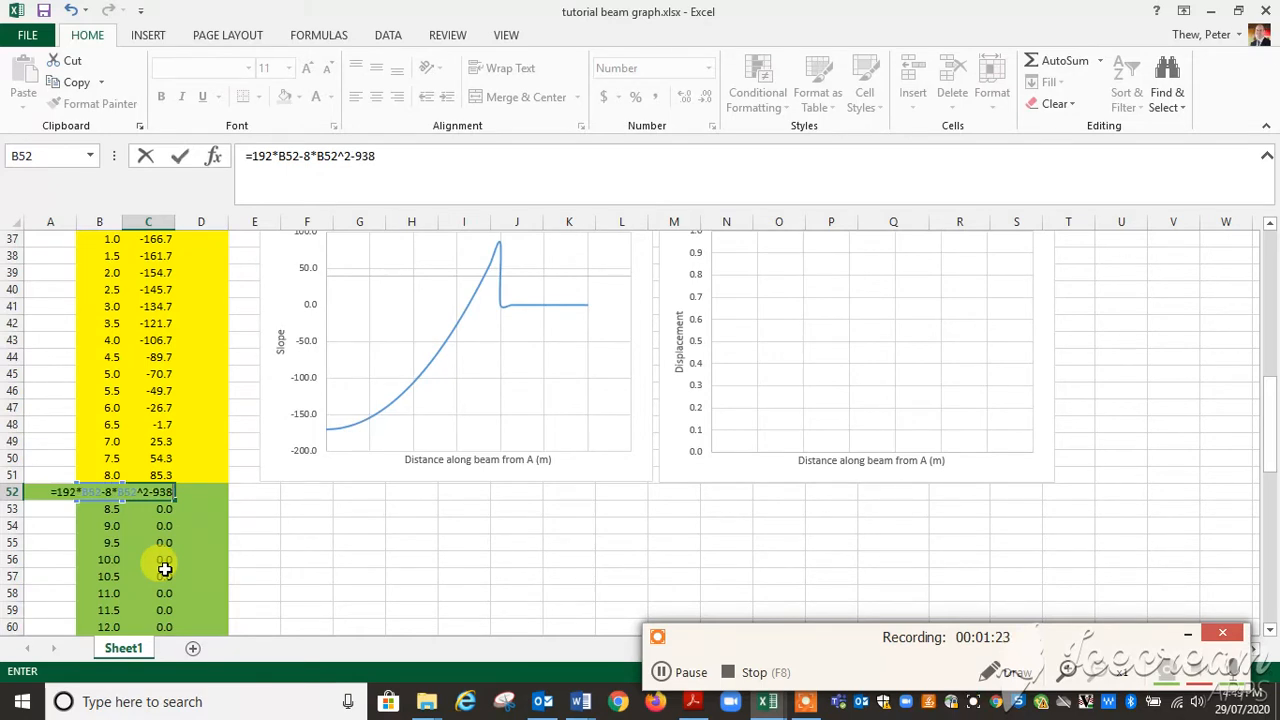
{"action": "type", "text": ".7"}
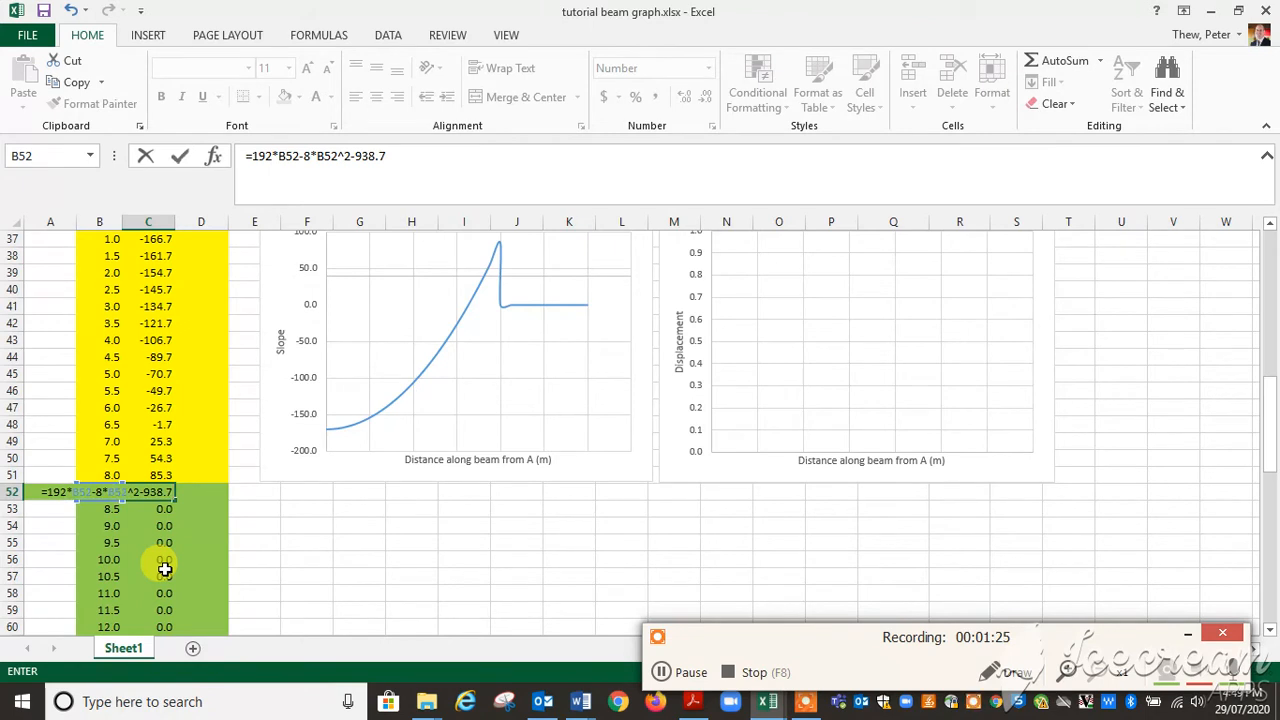
{"action": "key", "text": "Return"}
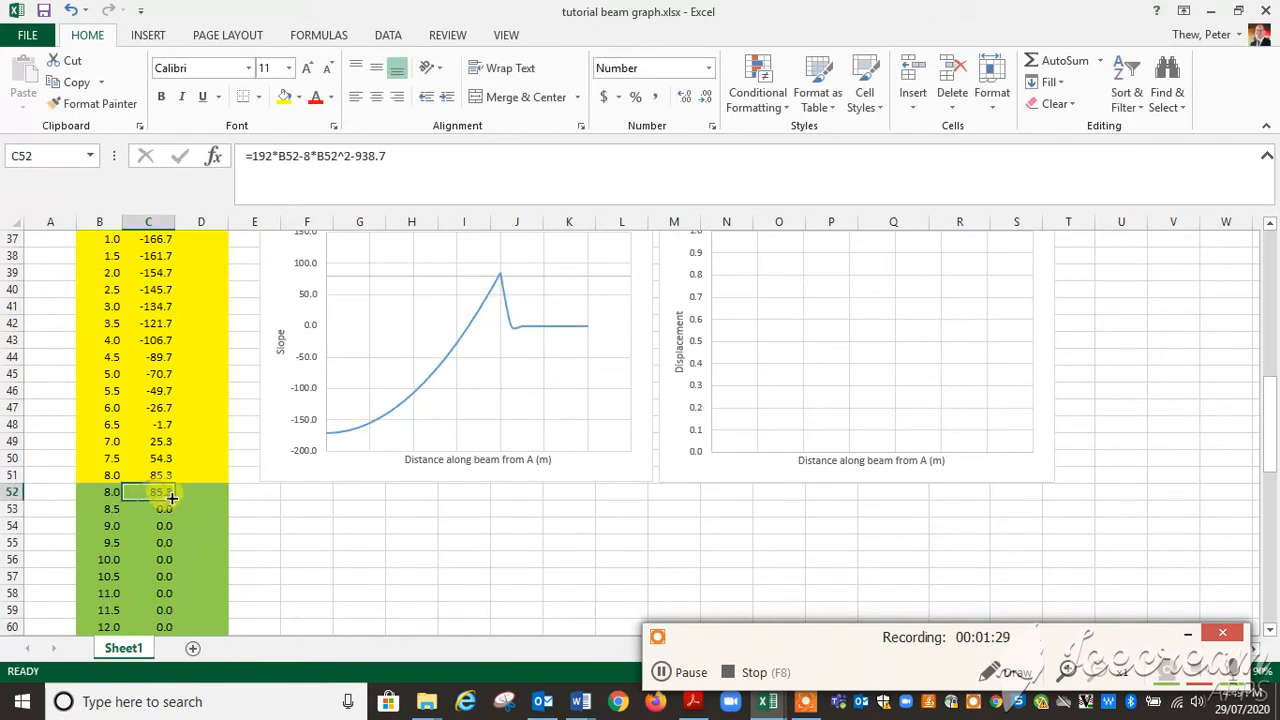
{"action": "left_click_drag", "start_coordinate": [148, 492], "coordinate": [162, 576]}
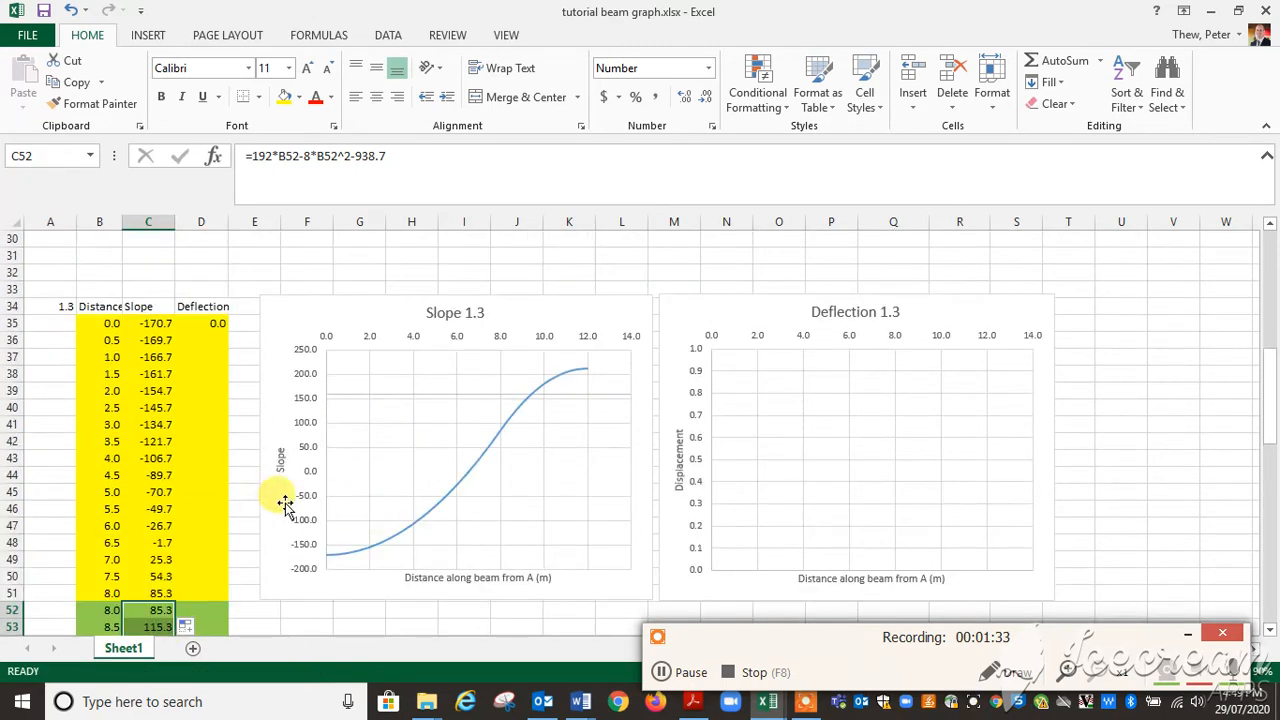
{"action": "mouse_move", "coordinate": [570, 384]}
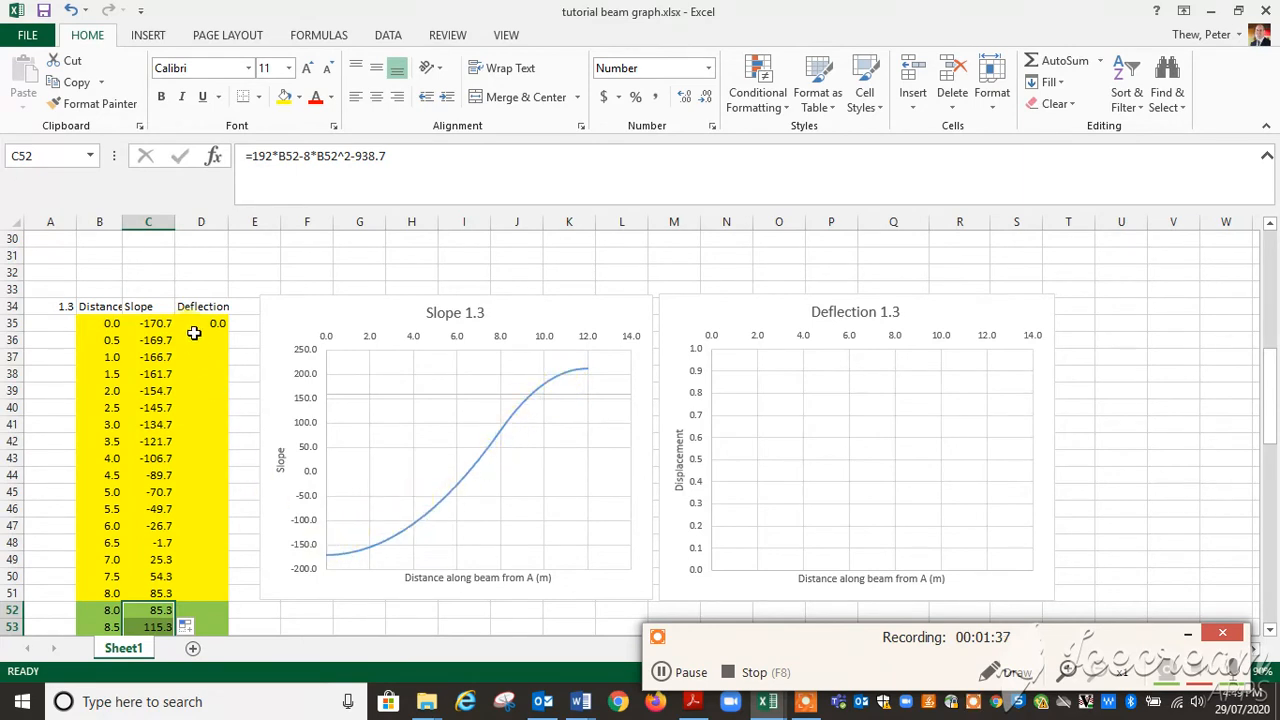
Enter the deflection formula =(4/3)*B35^3-170.7*B35 in D35, giving 0.0 at zero distance
{"action": "left_click", "coordinate": [200, 324]}
{"action": "type", "text": "=(4"}
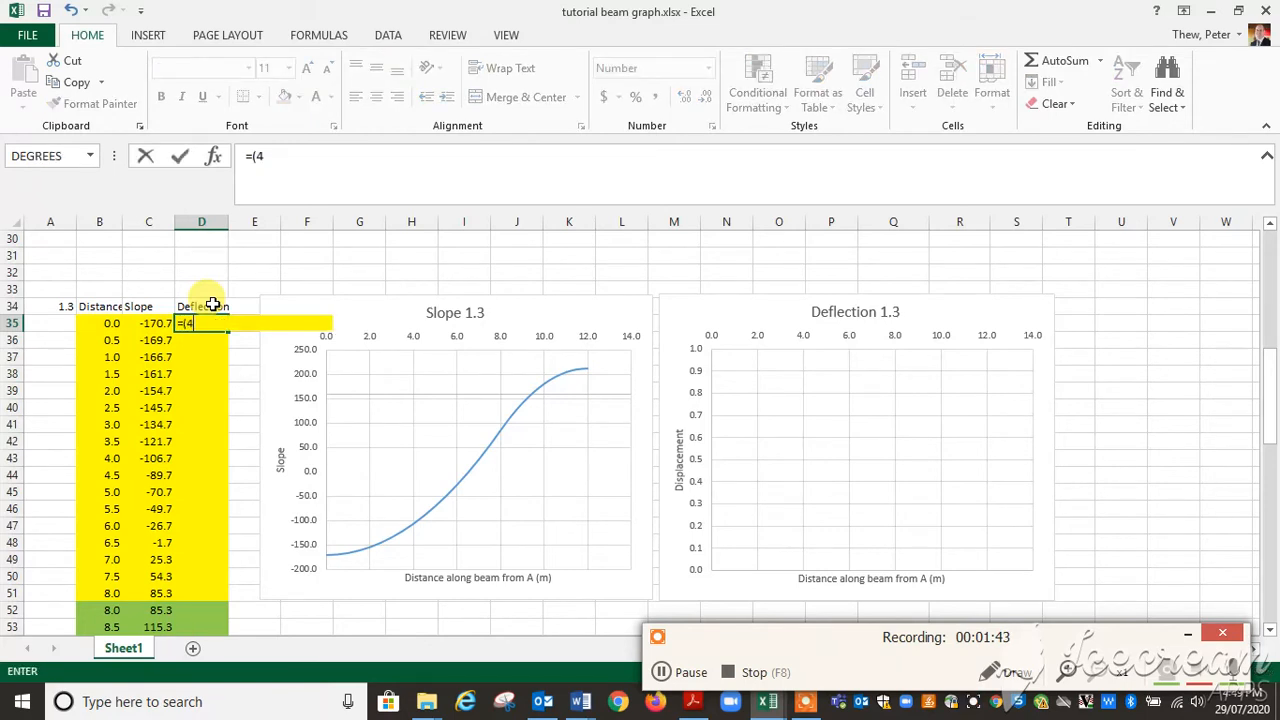
{"action": "type", "text": "/3)"}
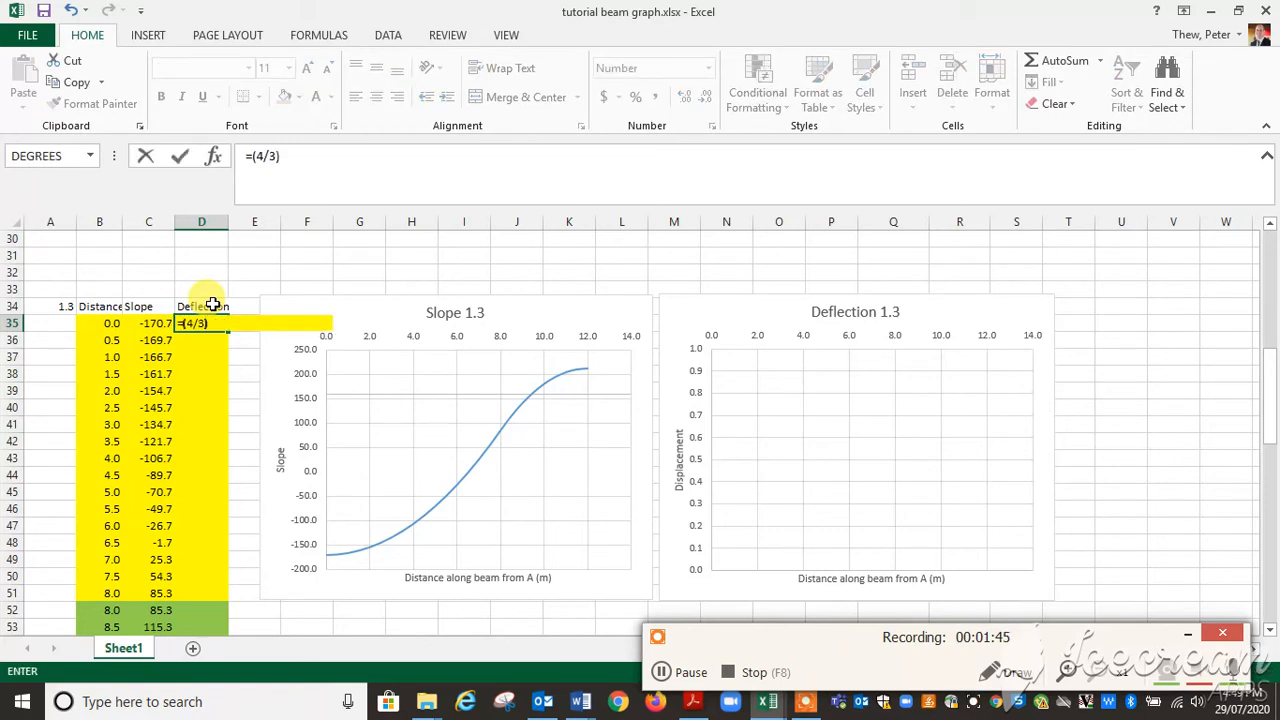
{"action": "left_click", "coordinate": [148, 324]}
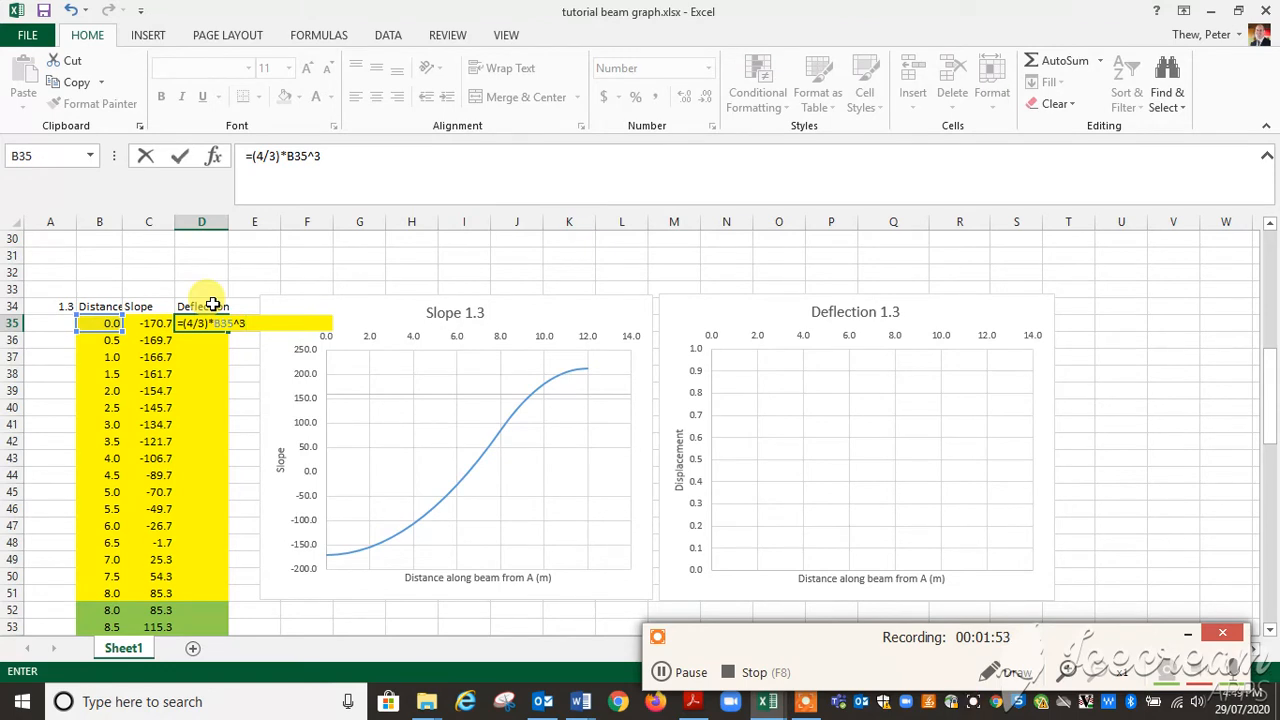
{"action": "type", "text": "-1"}
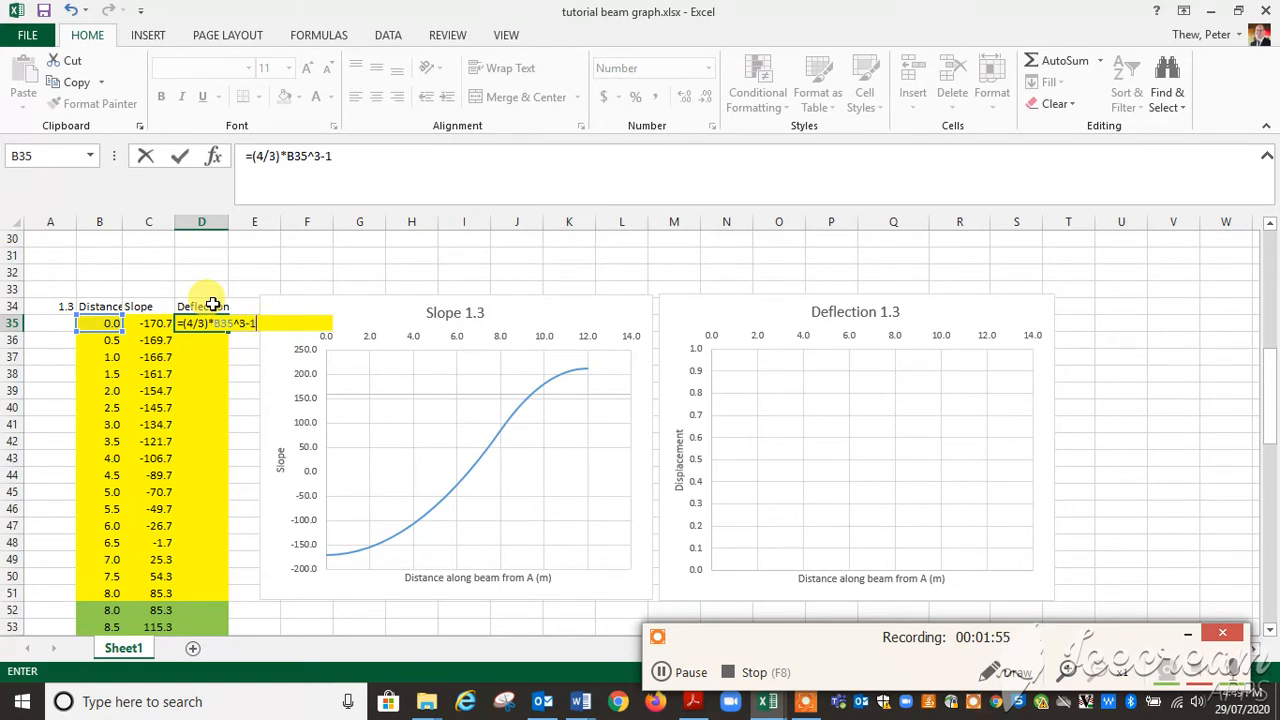
{"action": "type", "text": "70."}
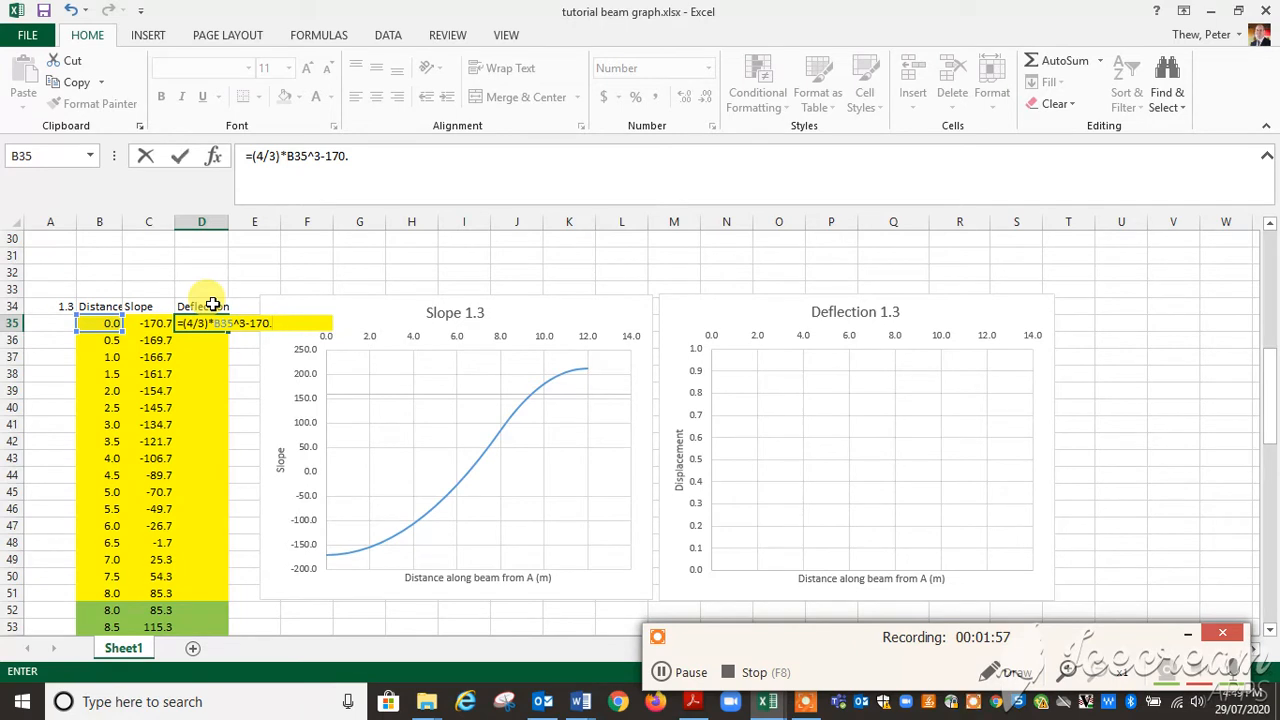
{"action": "type", "text": "*"}
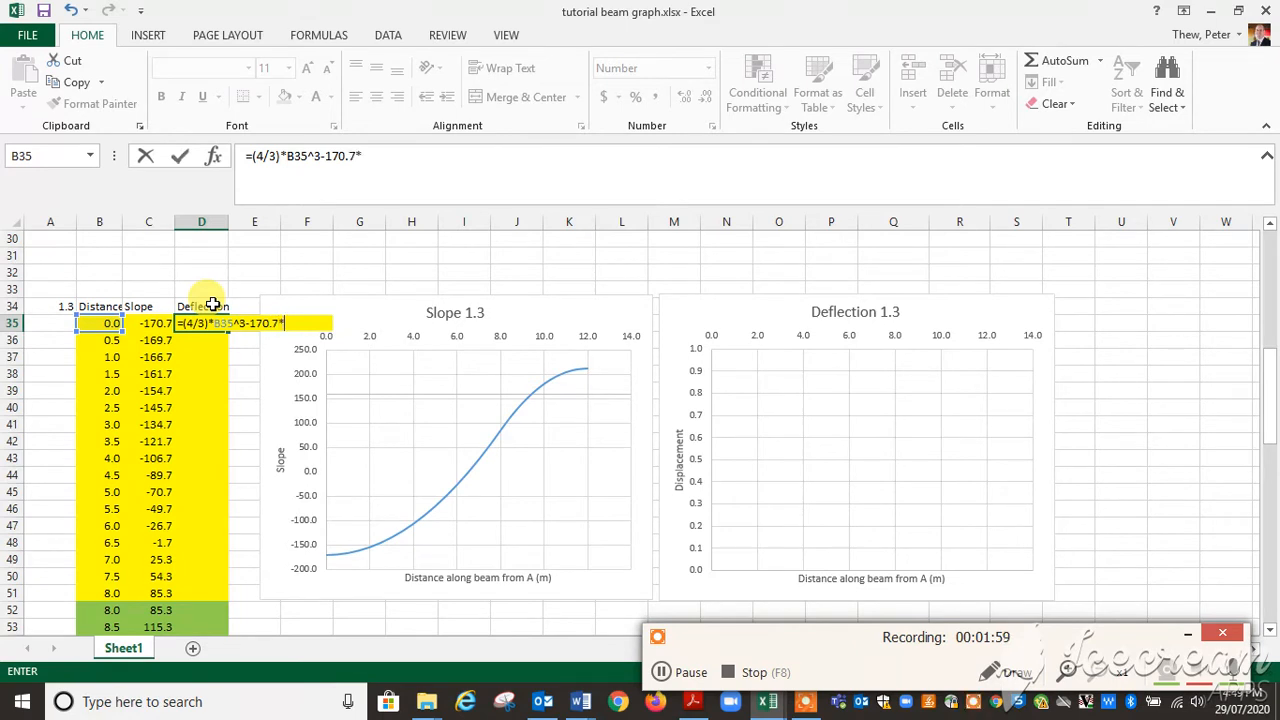
{"action": "left_click", "coordinate": [100, 322]}
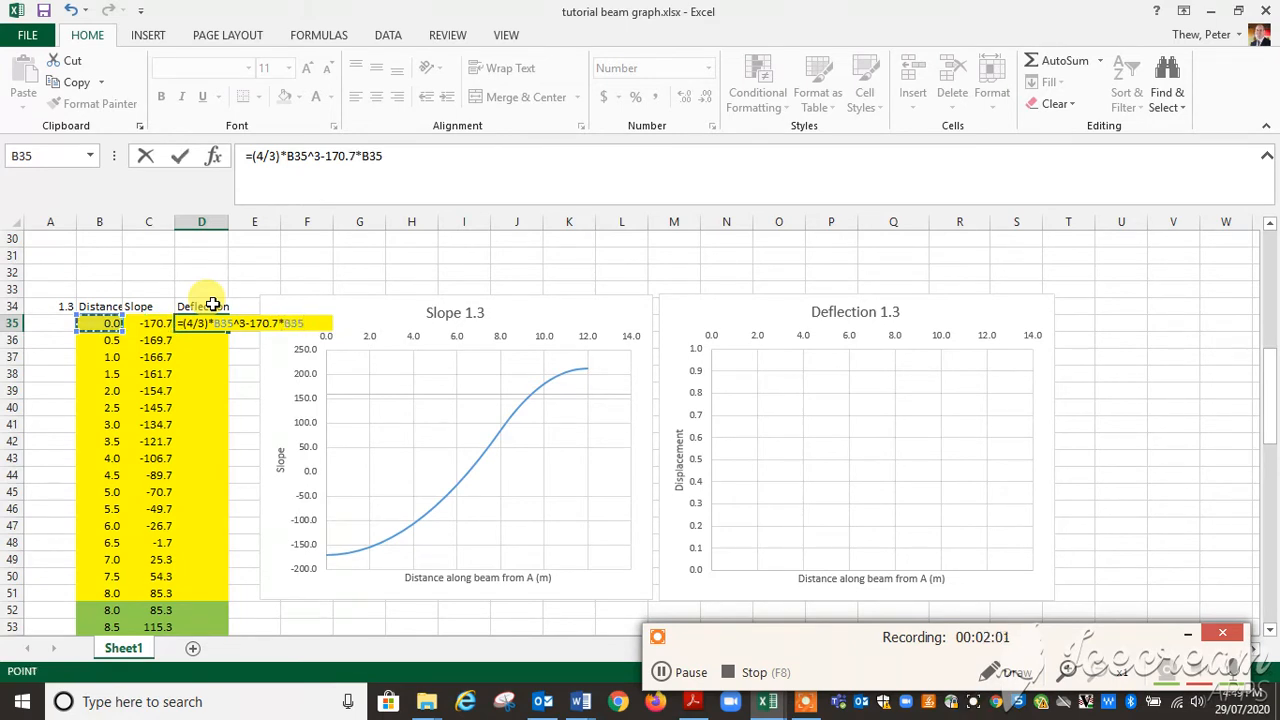
{"action": "key", "text": "Return"}
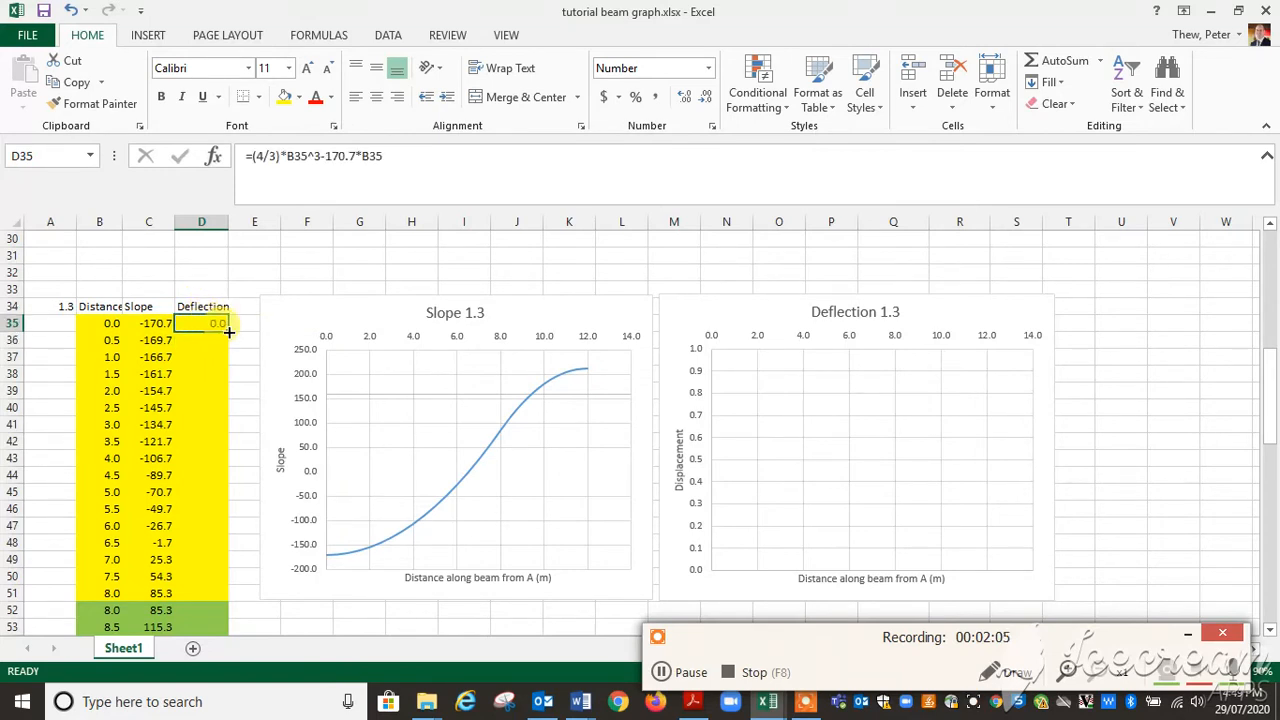
Fill the deflection formula from D35 down to the 8 m row (D51)
{"action": "left_click_drag", "start_coordinate": [216, 324], "coordinate": [216, 592]}
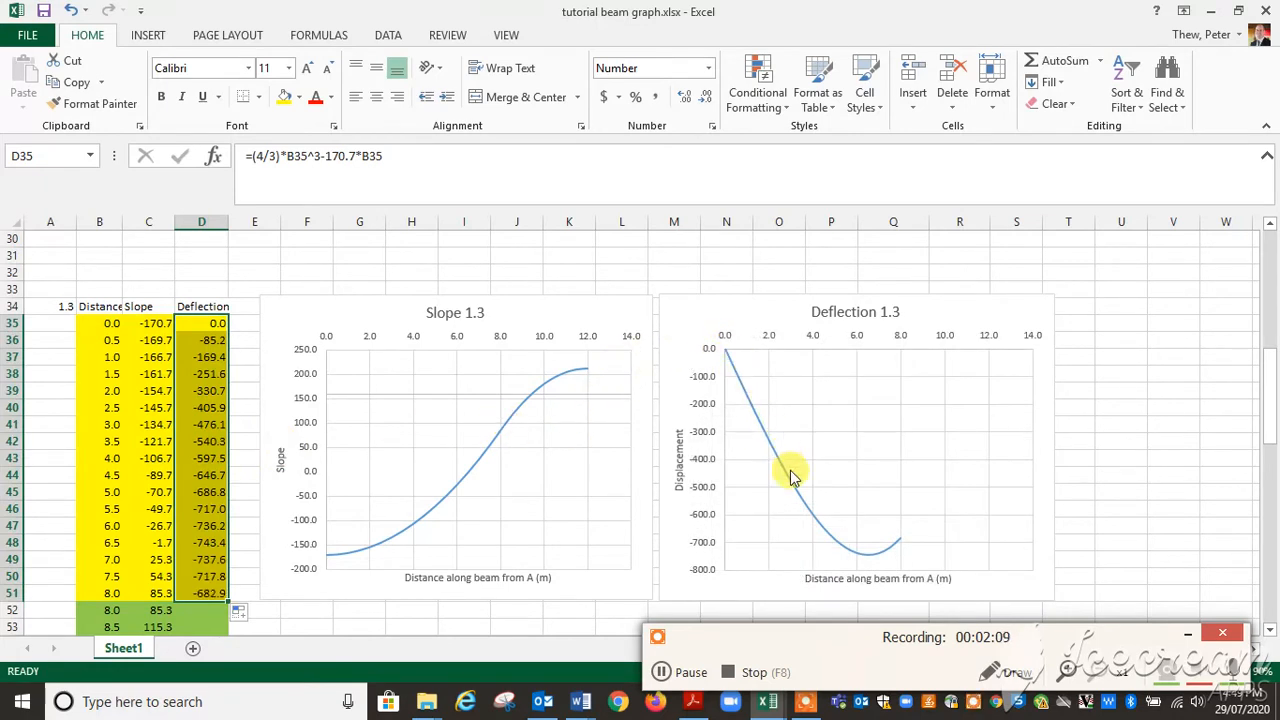
{"action": "mouse_move", "coordinate": [778, 470]}
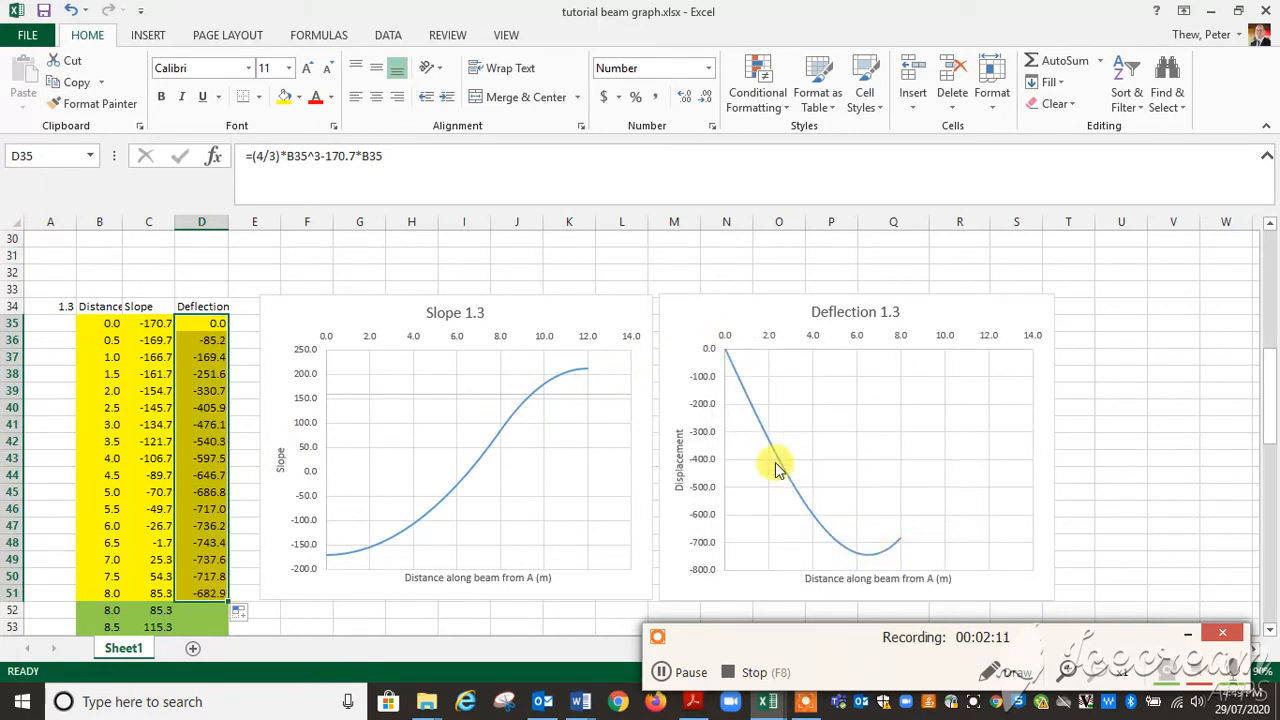
{"action": "mouse_move", "coordinate": [456, 444]}
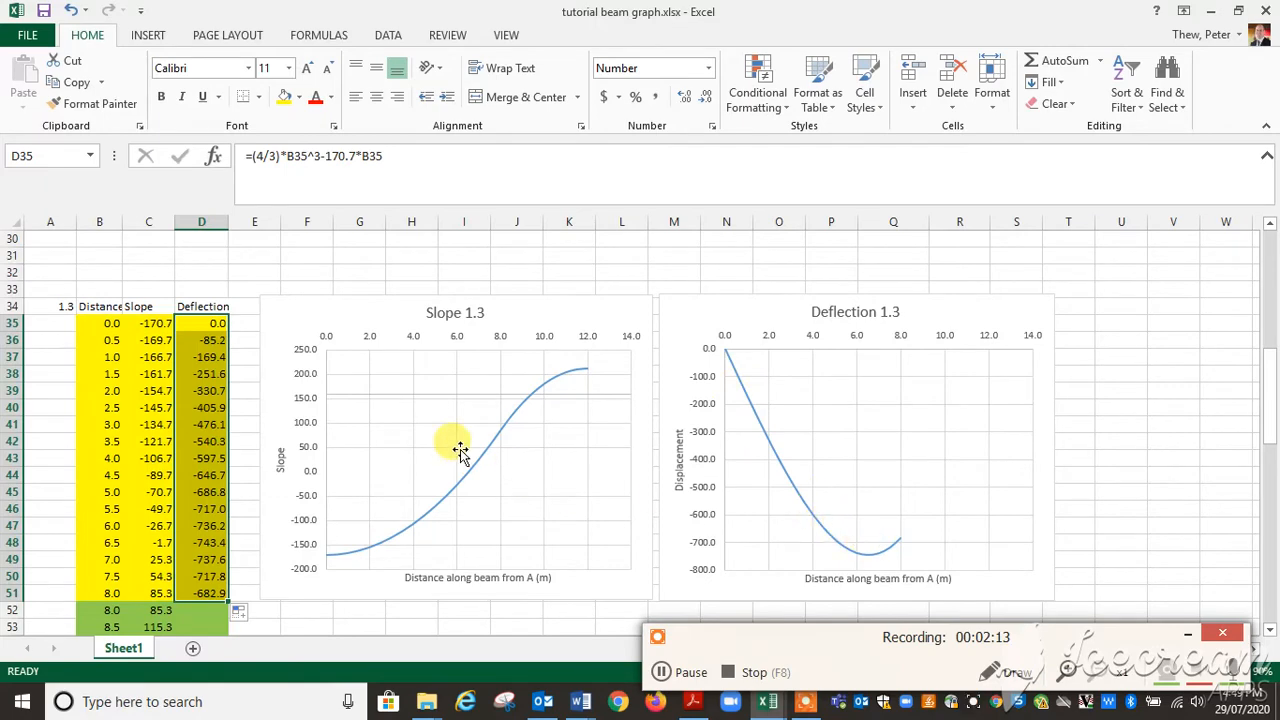
{"action": "scroll", "scroll_direction": "down", "scroll_amount": 3}
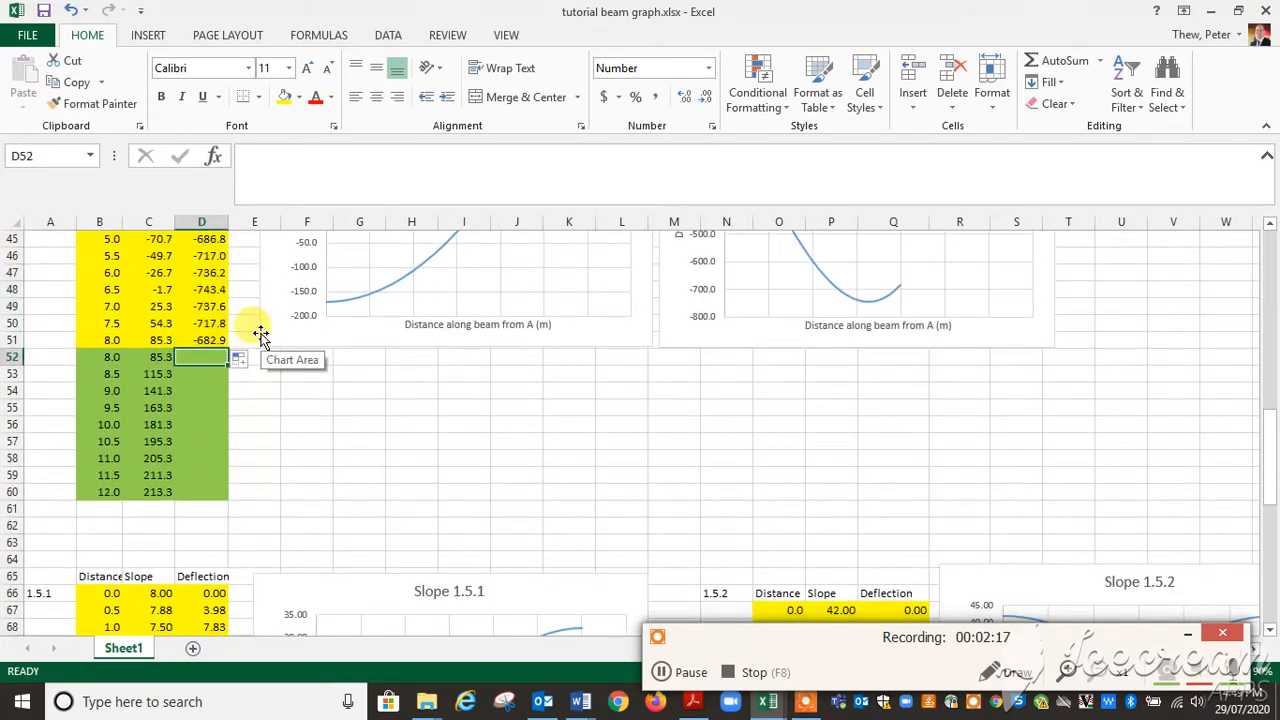
Enter =96*B52^2-(8/3)*B52^3-938.7*B52+2048 in D52, giving -682.9 at 8 m
{"action": "type", "text": "="}
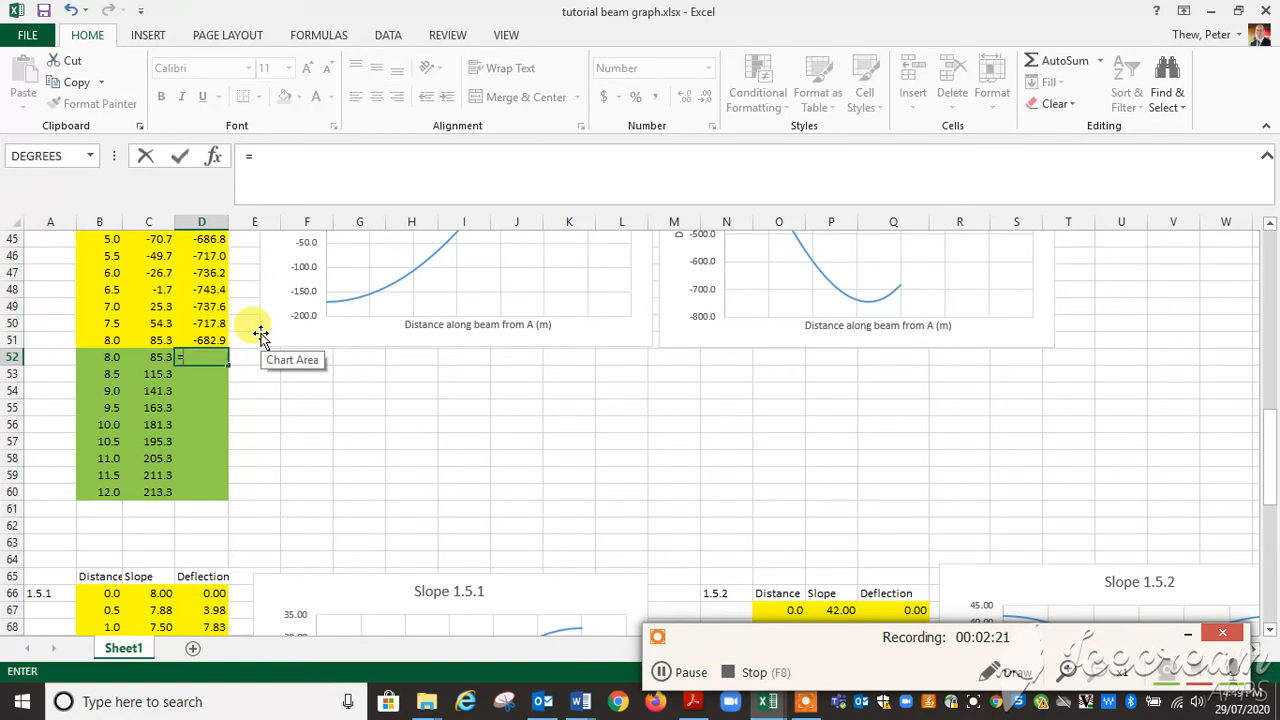
{"action": "type", "text": "96*B52"}
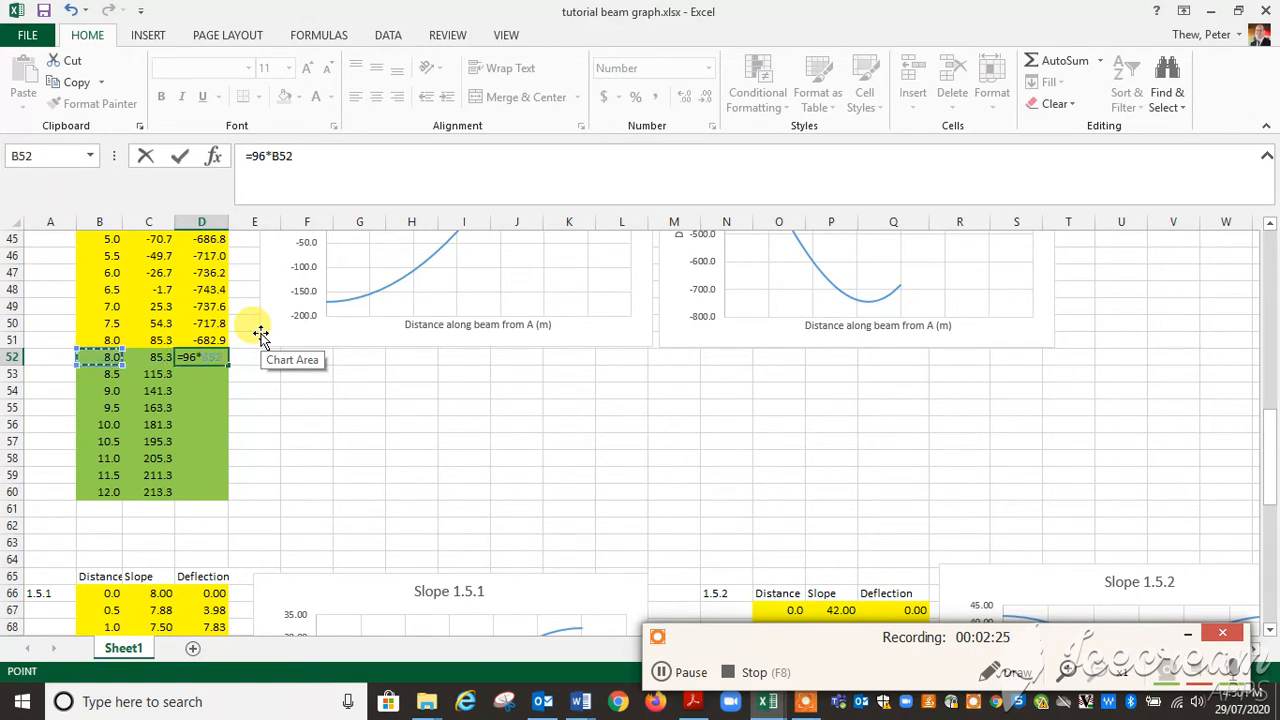
{"action": "type", "text": "^"}
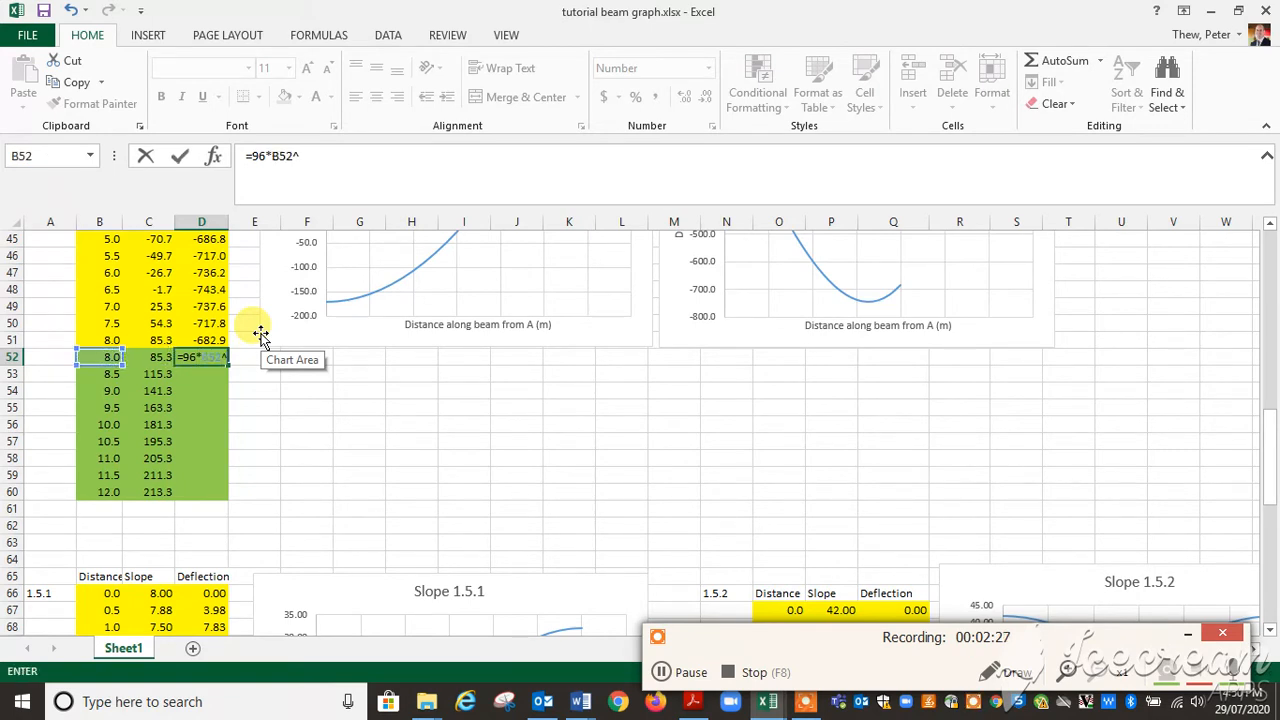
{"action": "type", "text": "2-"}
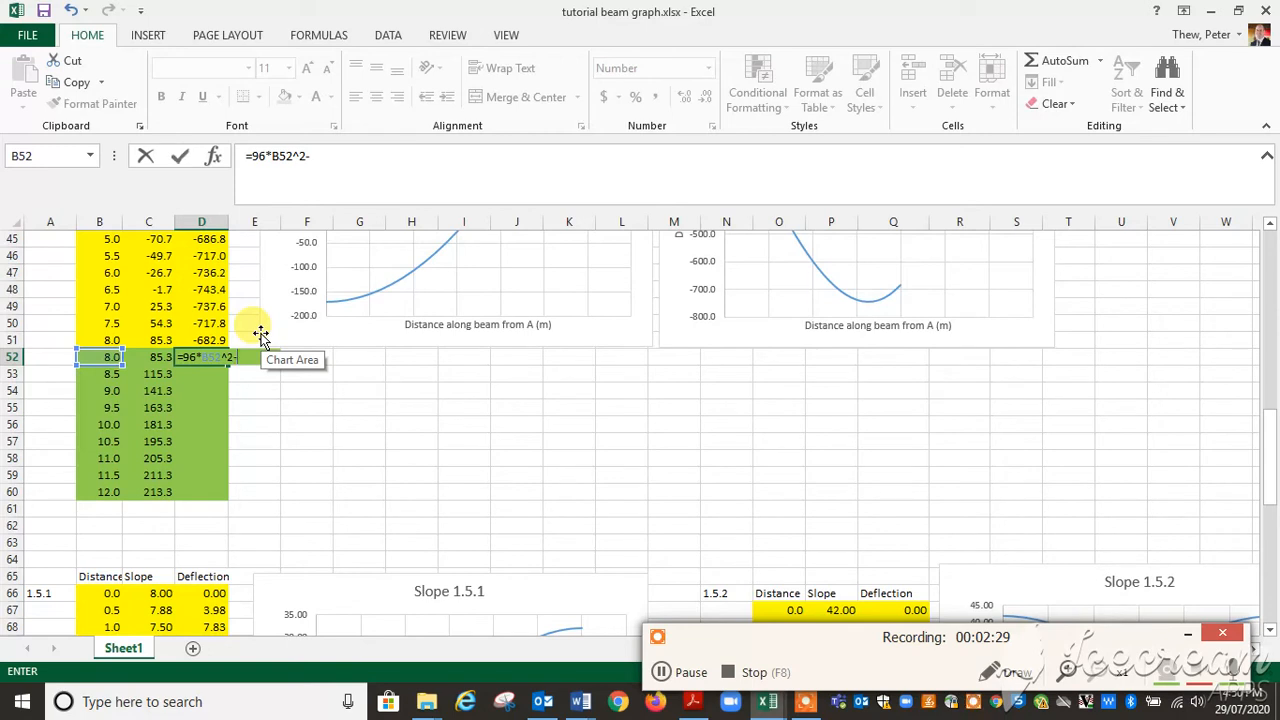
{"action": "type", "text": "(8/3"}
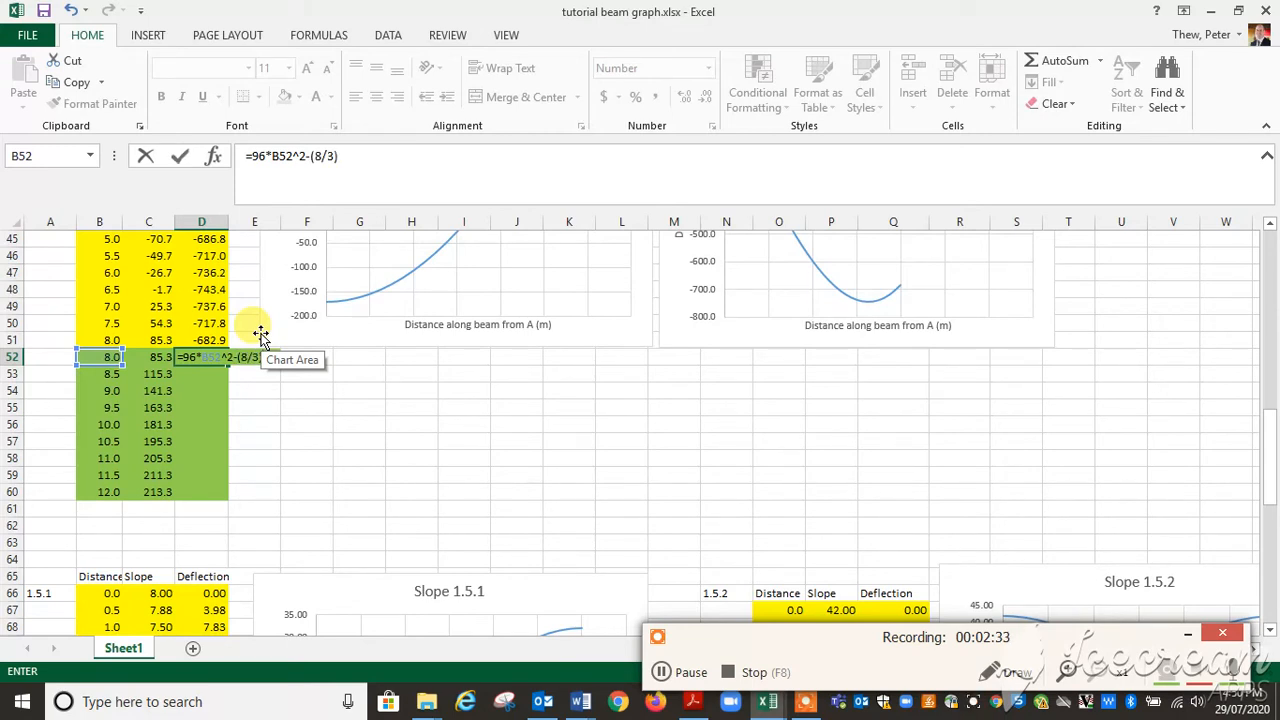
{"action": "type", "text": "*"}
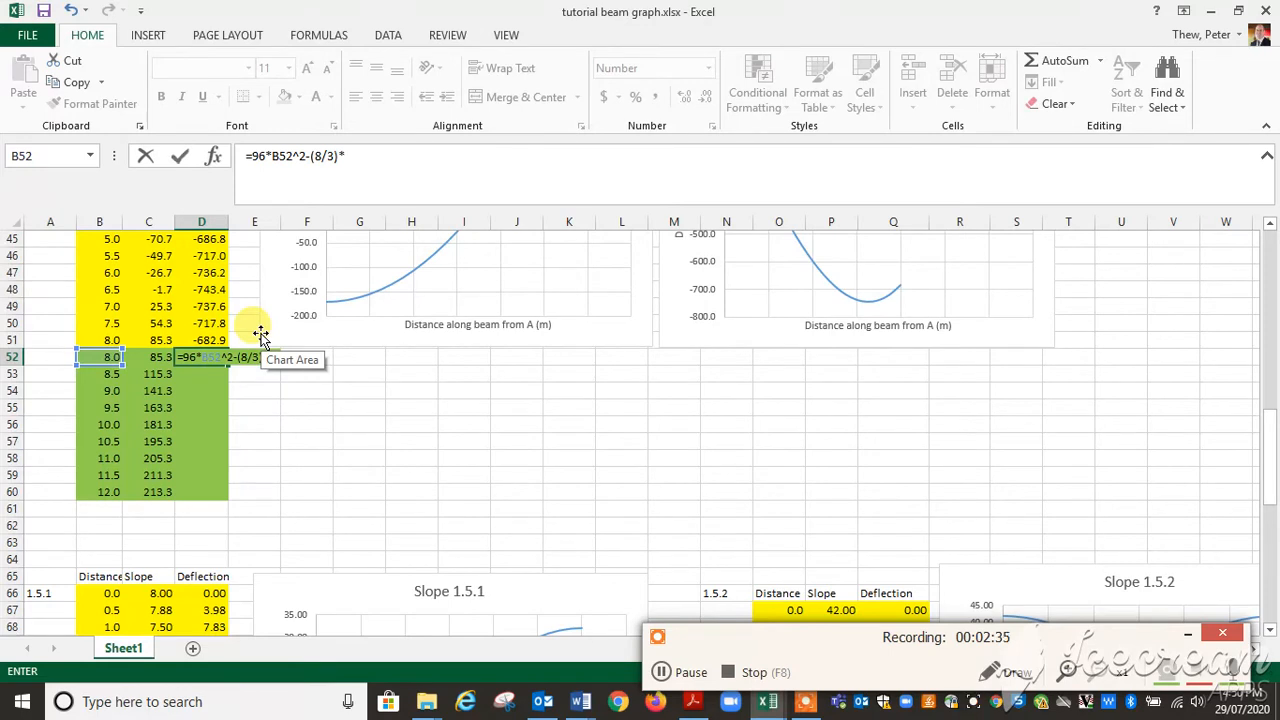
{"action": "type", "text": "B52^"}
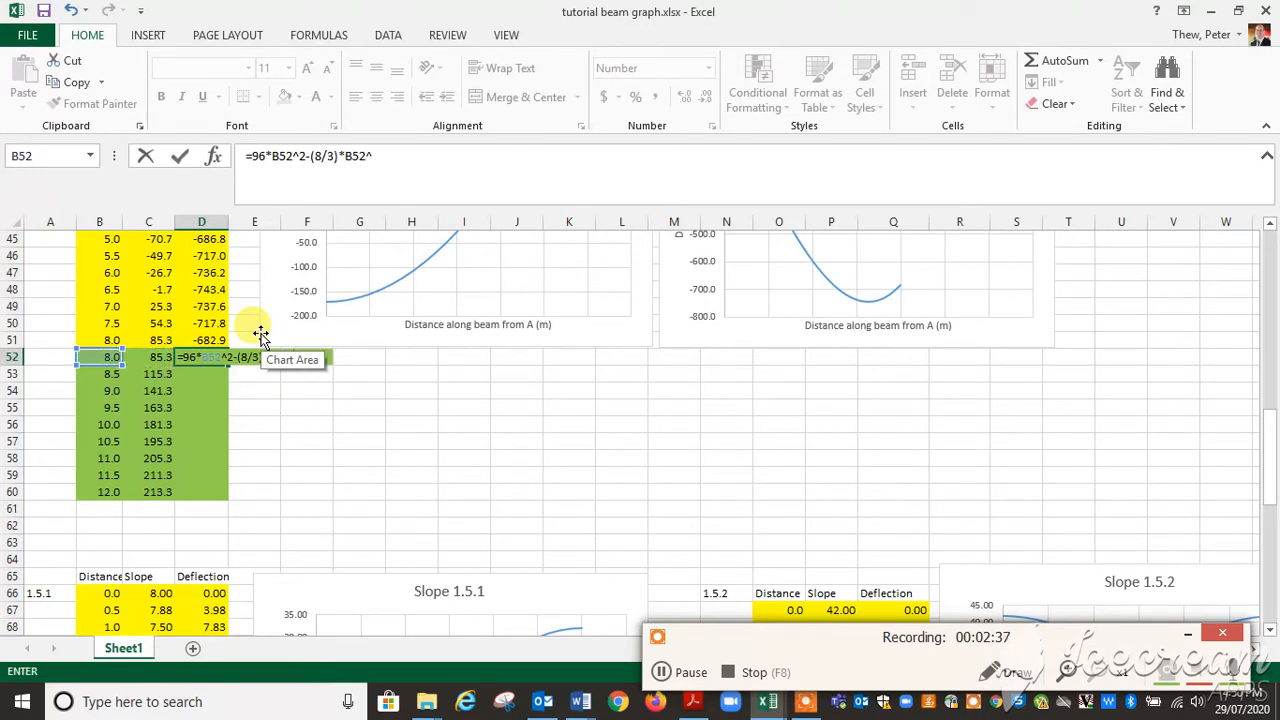
{"action": "type", "text": "3"}
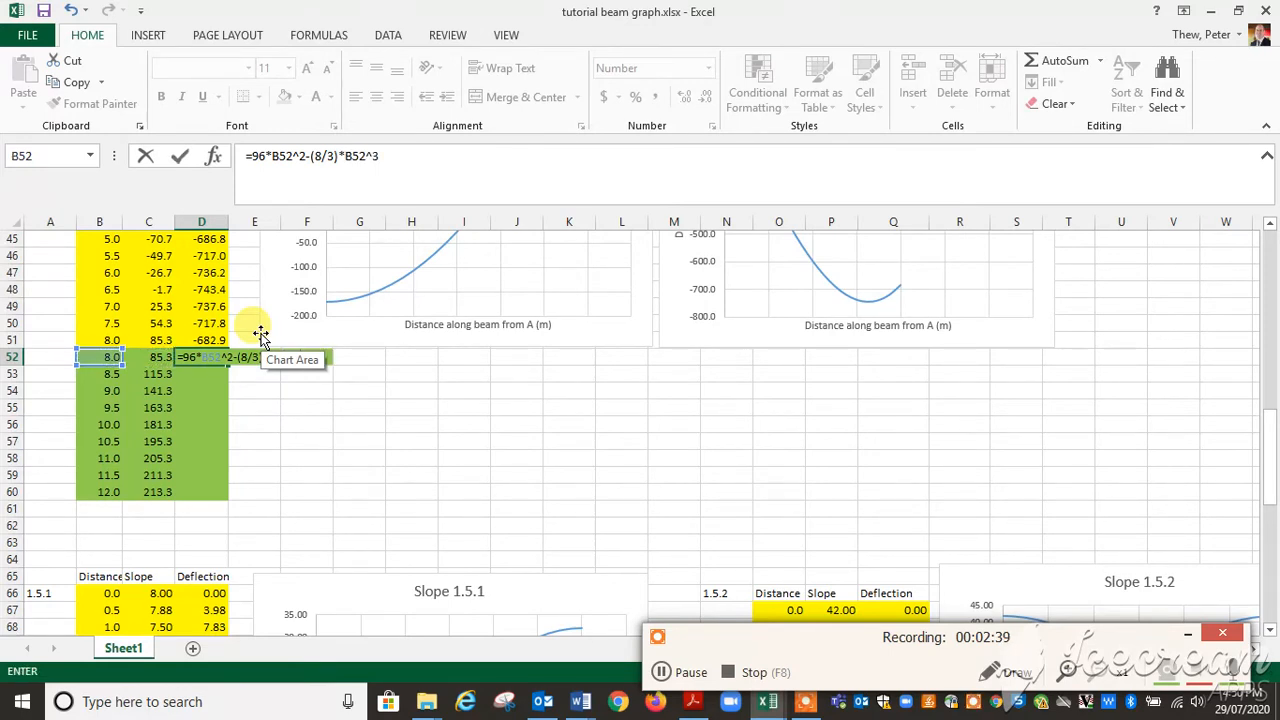
{"action": "type", "text": "-"}
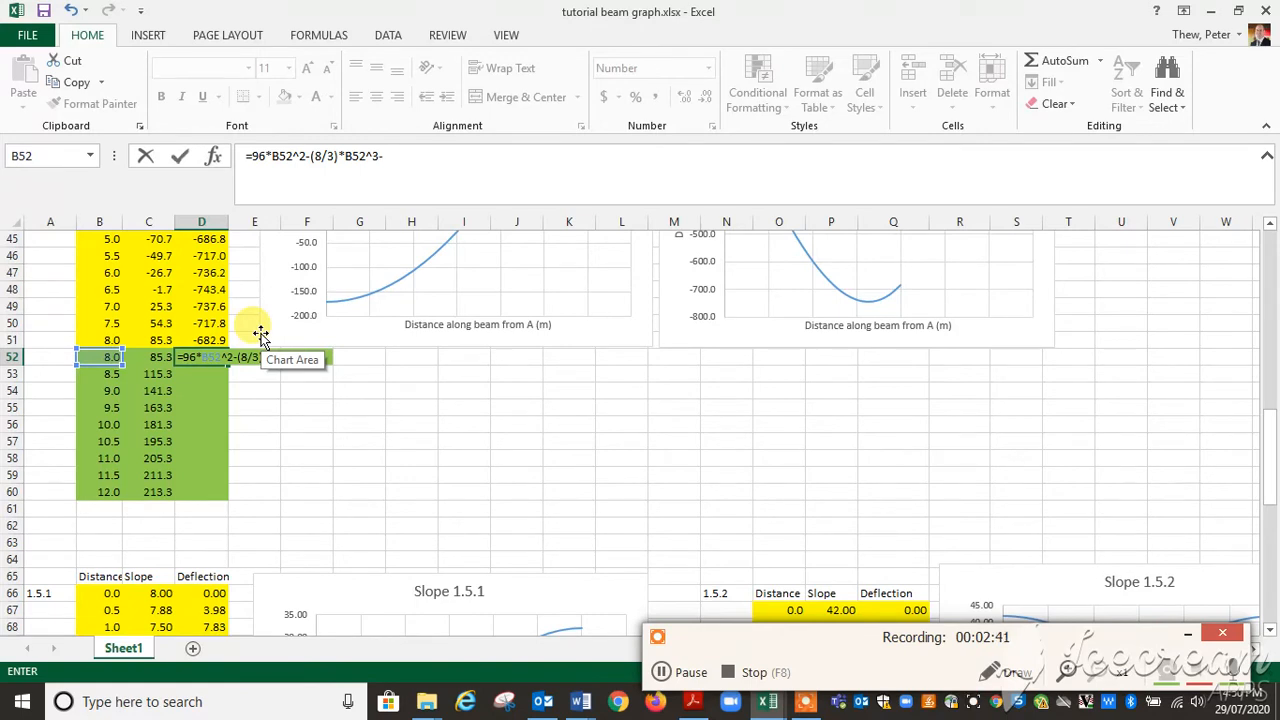
{"action": "type", "text": "938"}
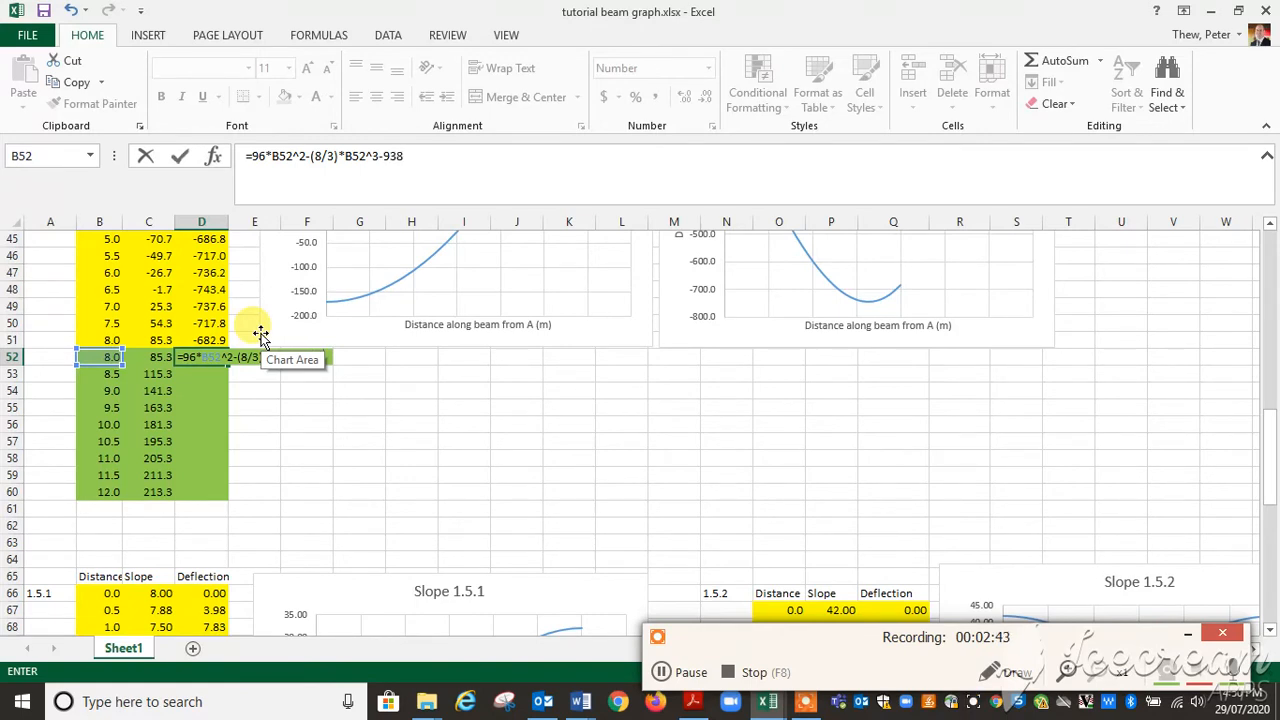
{"action": "type", "text": ".7*B52"}
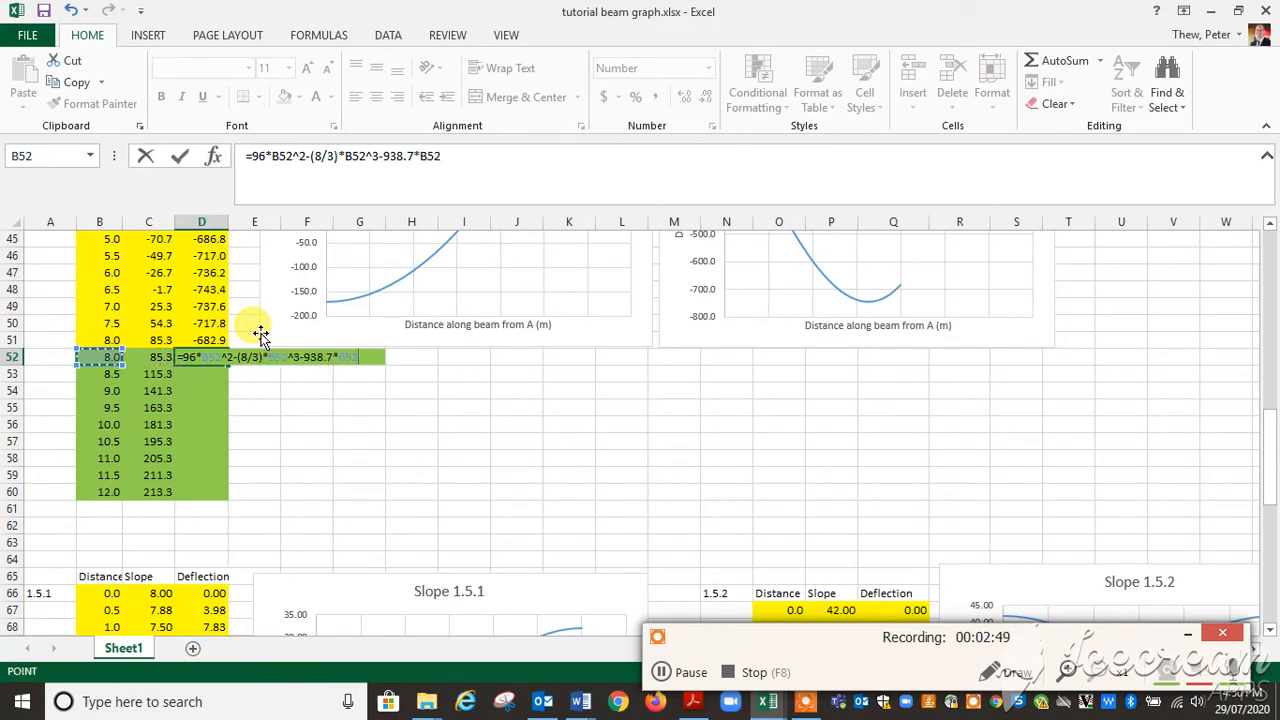
{"action": "type", "text": "+2048"}
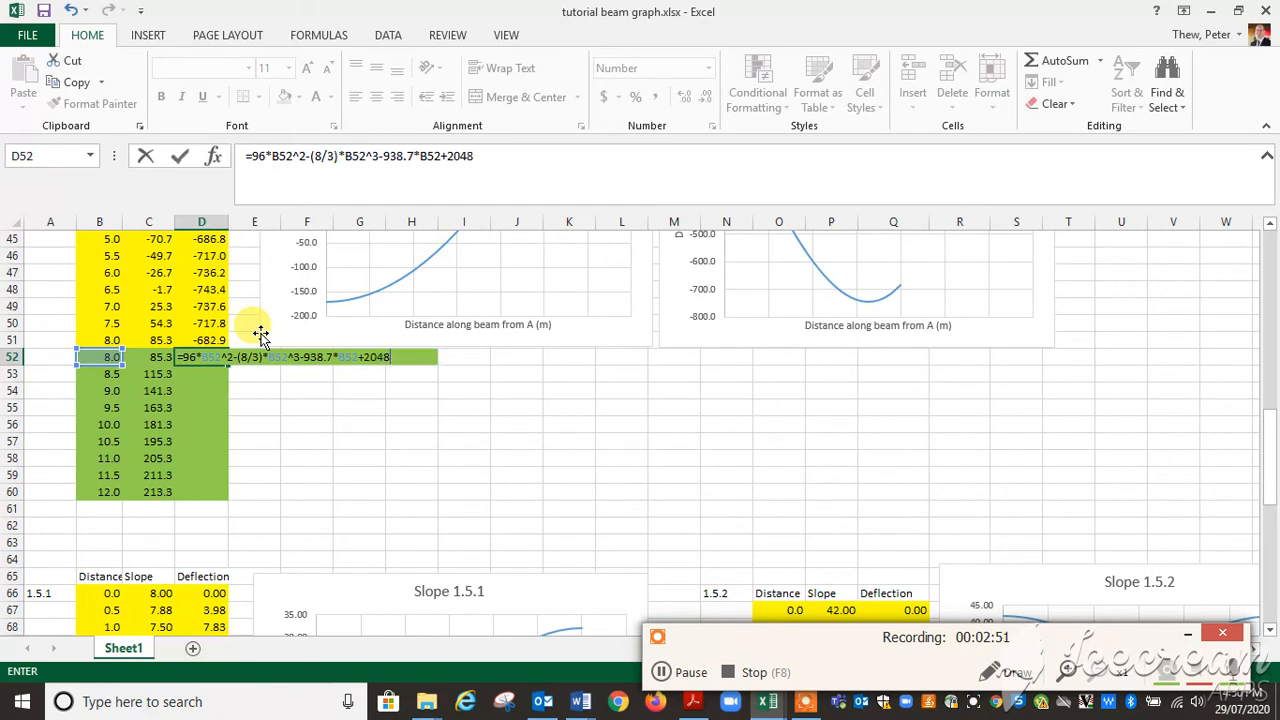
{"action": "key", "text": "Return"}
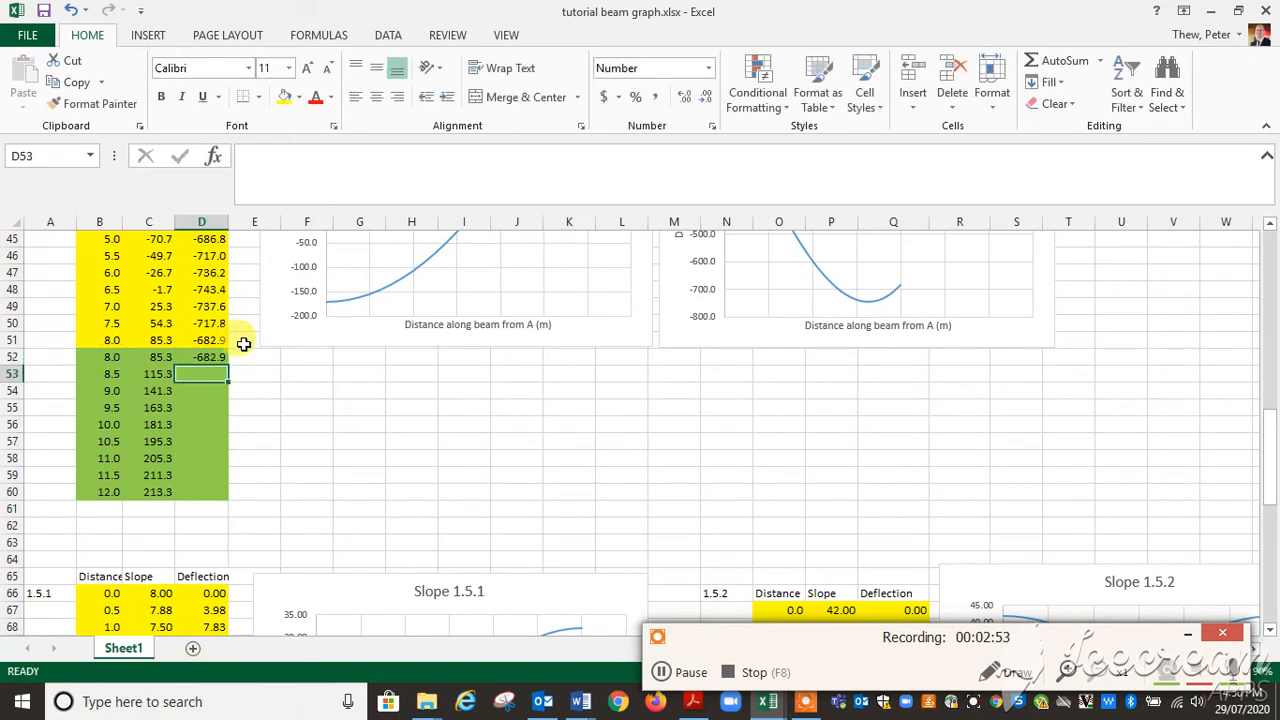
Fill the second-region deflection formula from D52 down to D60, ending near -0.4 at 12 m
{"action": "left_click", "coordinate": [202, 356]}
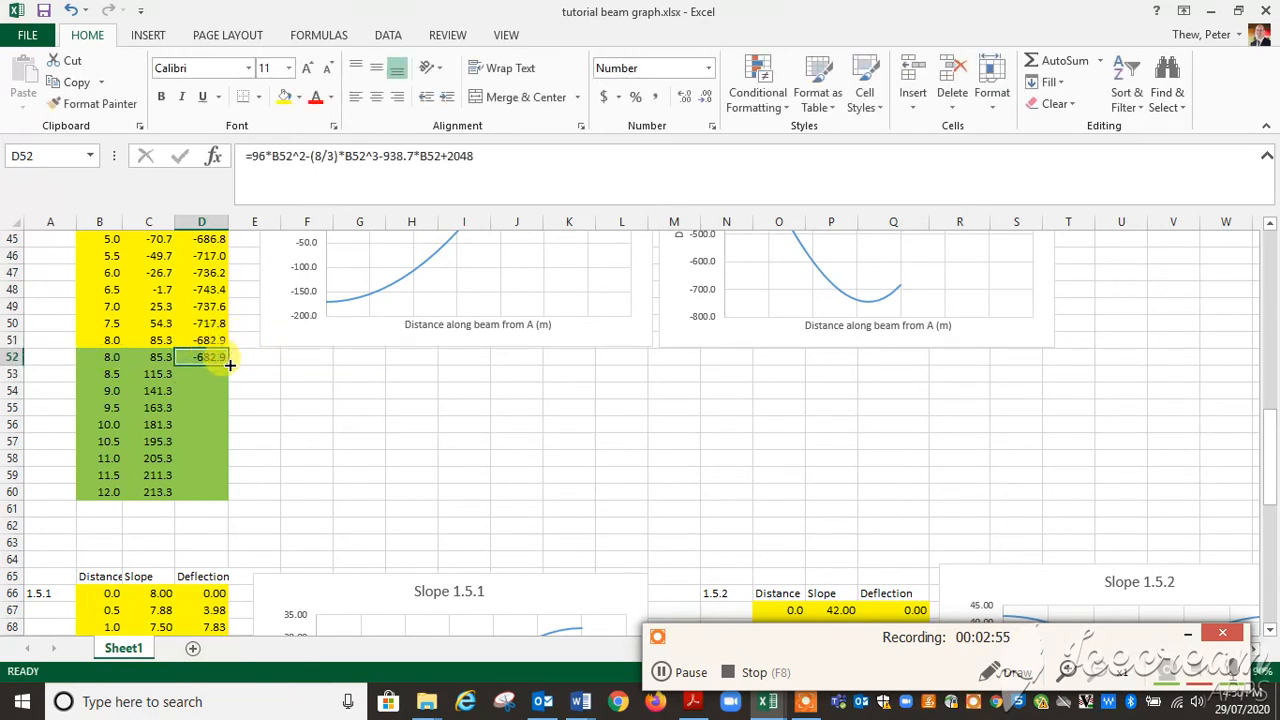
{"action": "left_click_drag", "start_coordinate": [230, 356], "coordinate": [230, 492]}
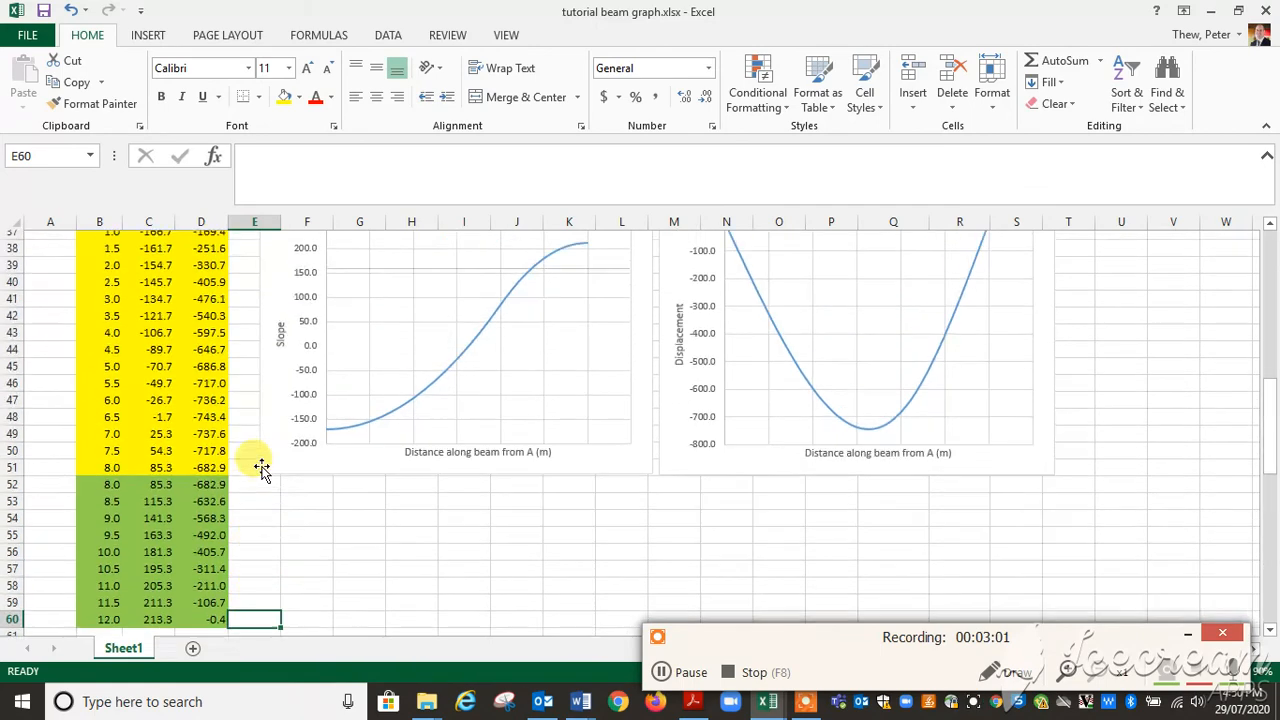
{"action": "scroll", "scroll_direction": "up", "scroll_amount": 3}
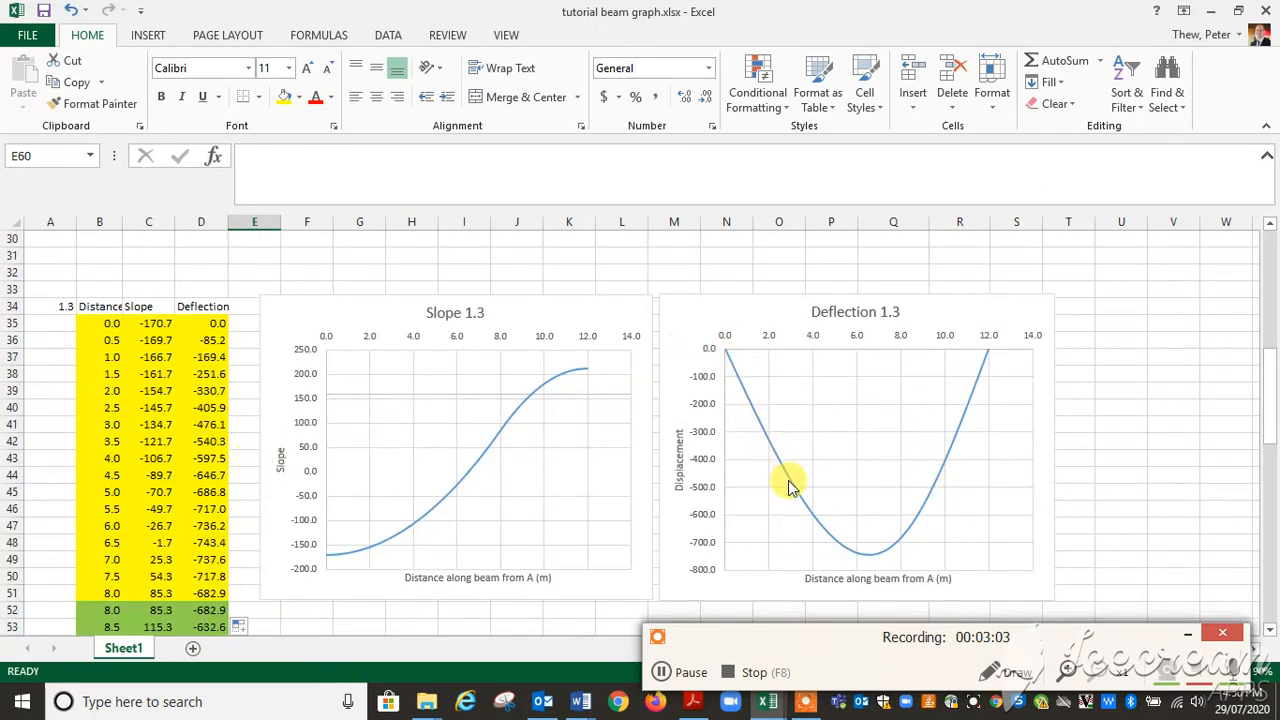
{"action": "mouse_move", "coordinate": [1000, 344]}
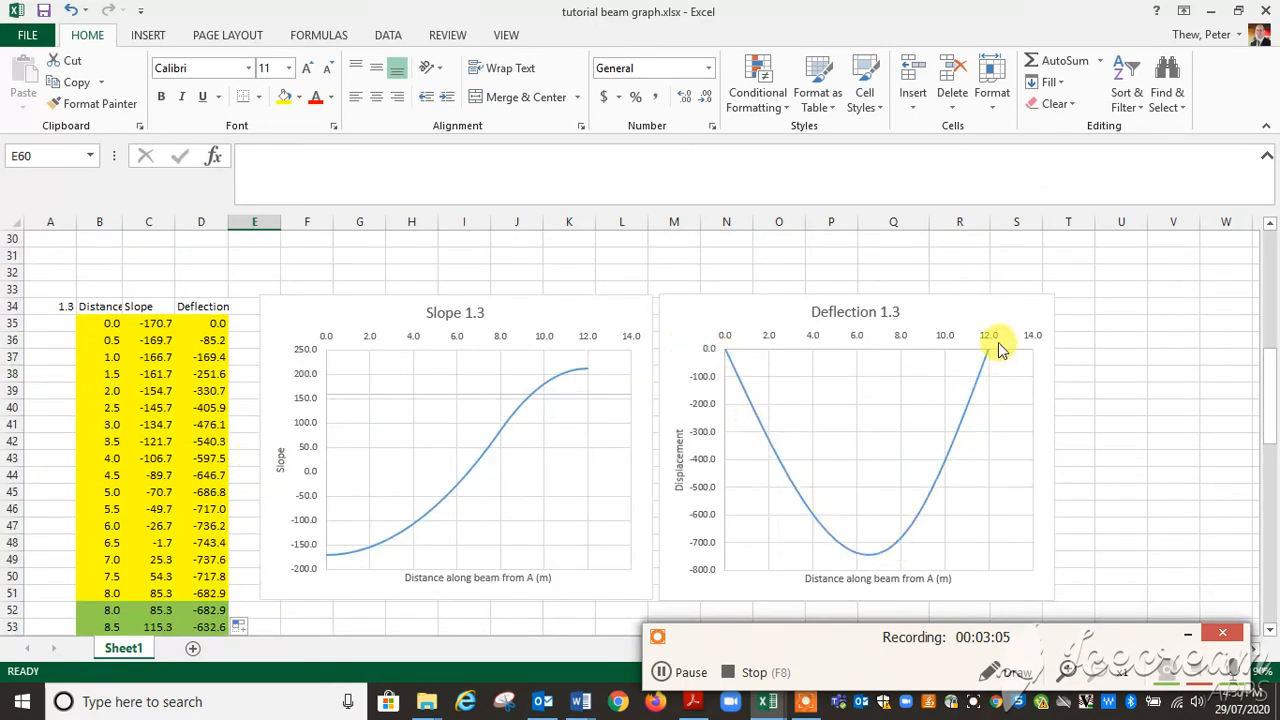
{"action": "mouse_move", "coordinate": [862, 390]}
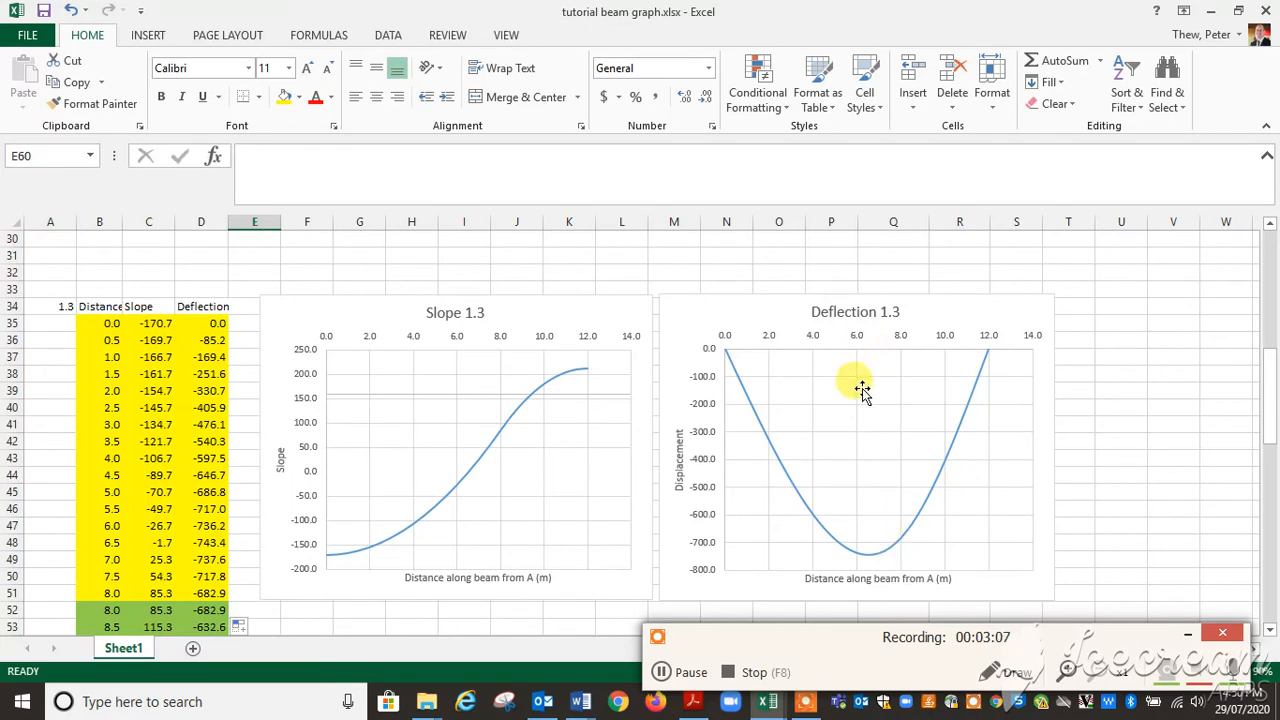
{"action": "mouse_move", "coordinate": [902, 512]}
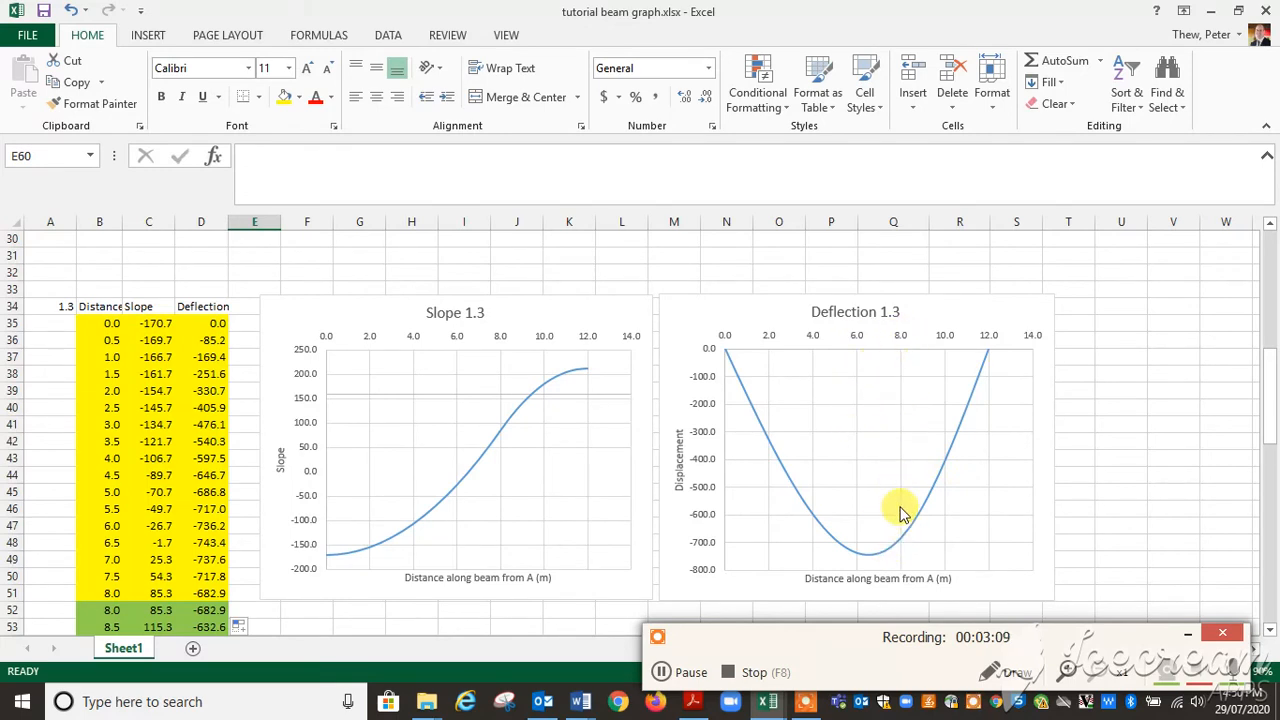
{"action": "mouse_move", "coordinate": [720, 358]}
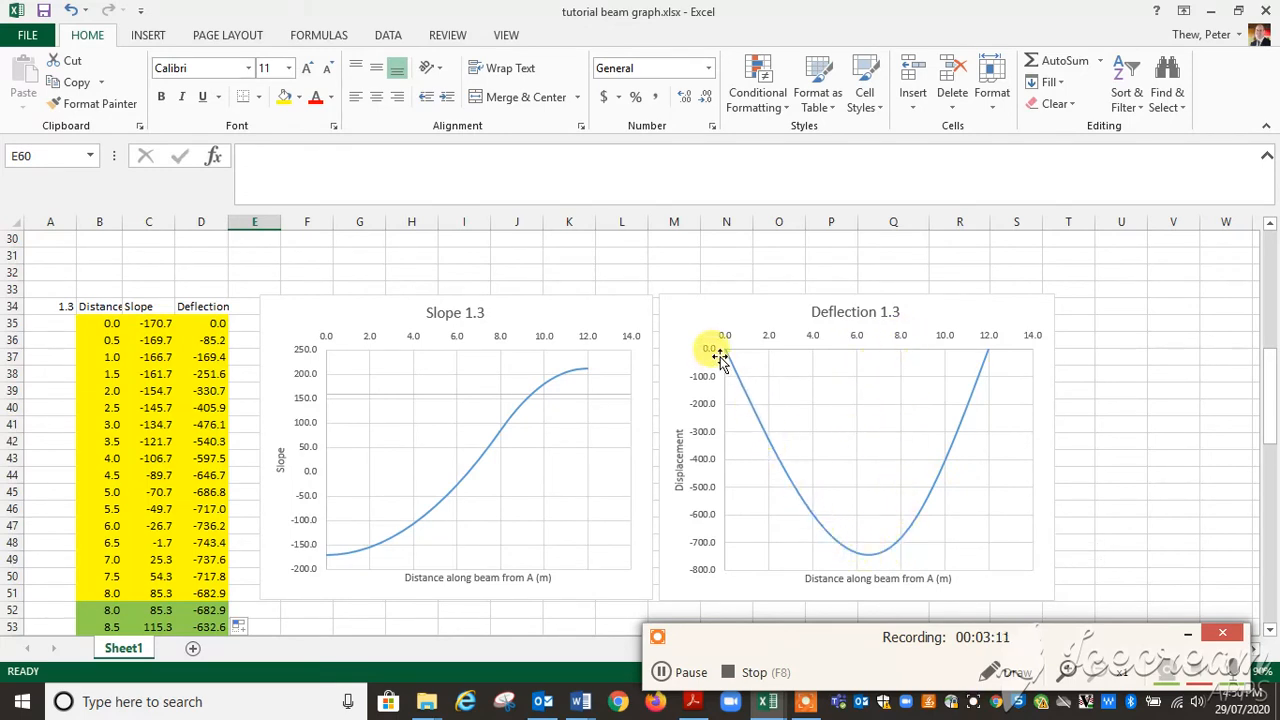
{"action": "mouse_move", "coordinate": [604, 300]}
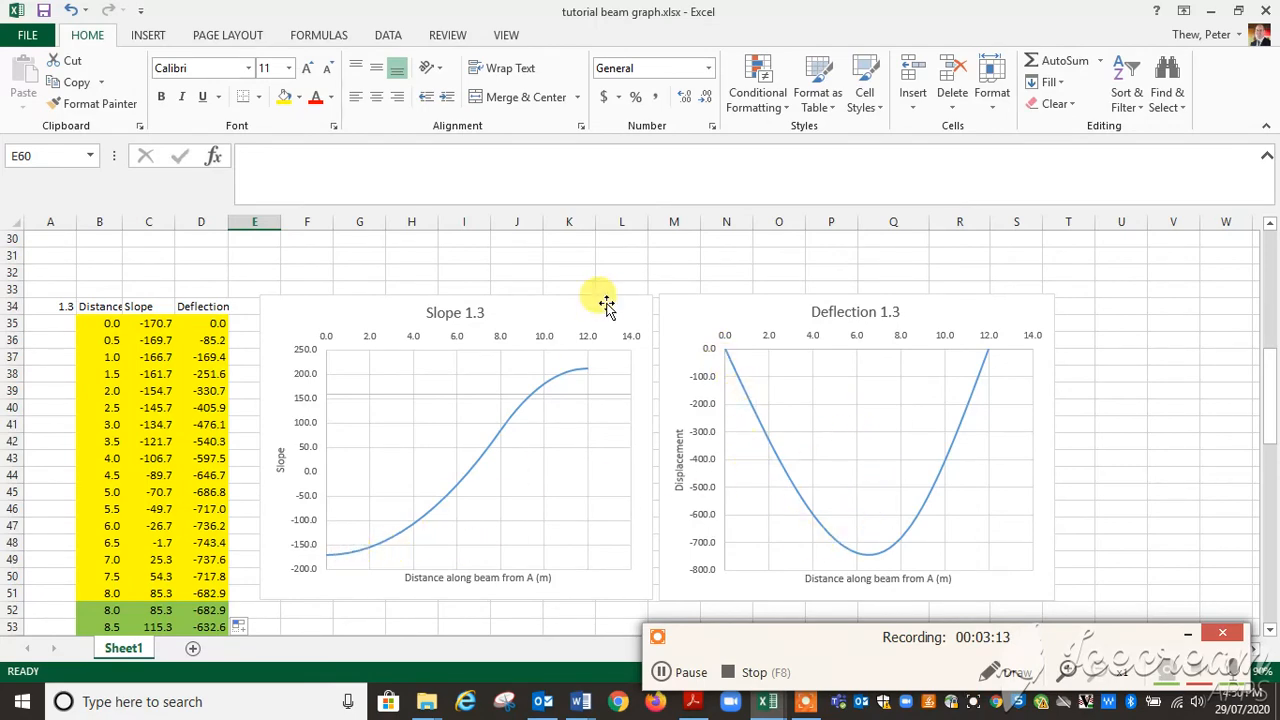
{"action": "scroll", "scroll_direction": "down", "scroll_amount": 3}
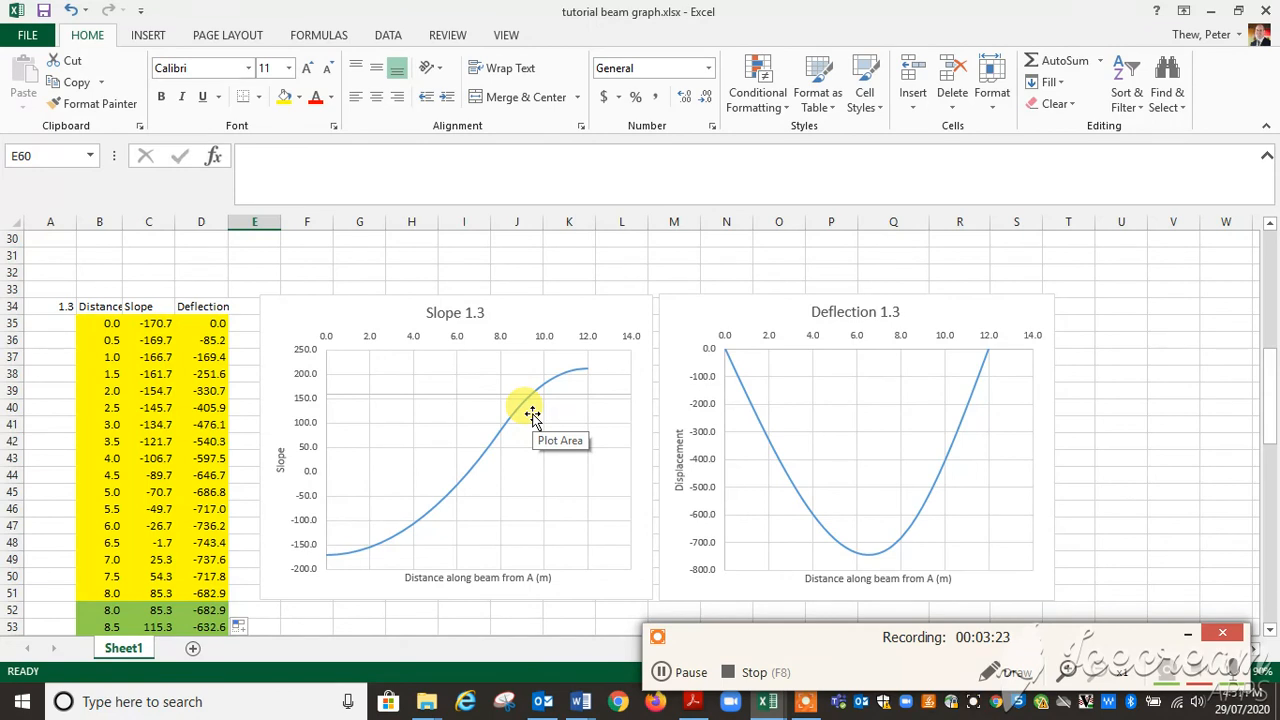
{"action": "left_click", "coordinate": [516, 272]}
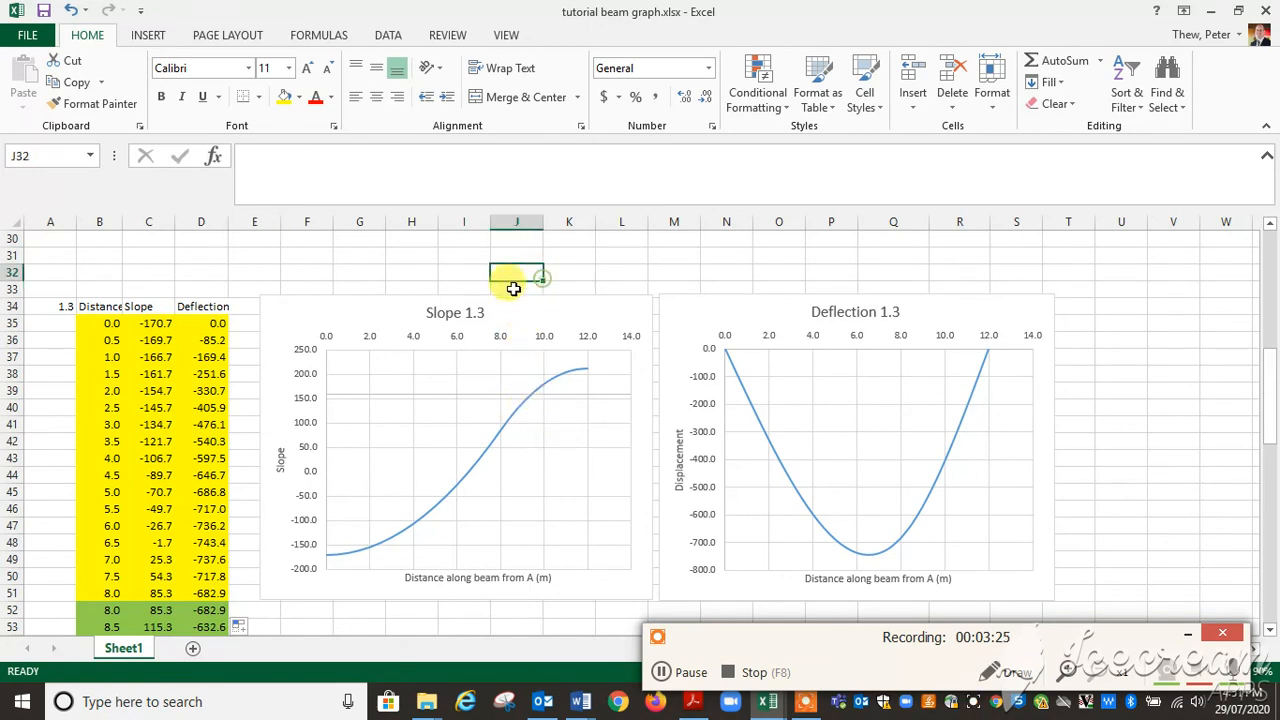